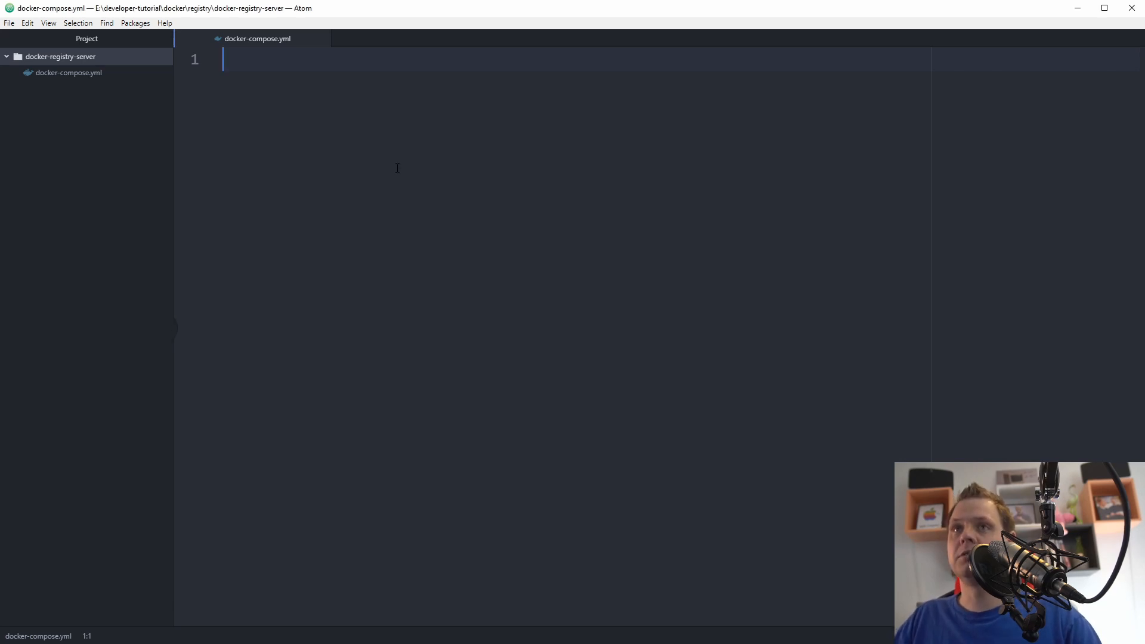
Declare version "3.7" and the services key at the top of docker-compose.yml.
text(version)
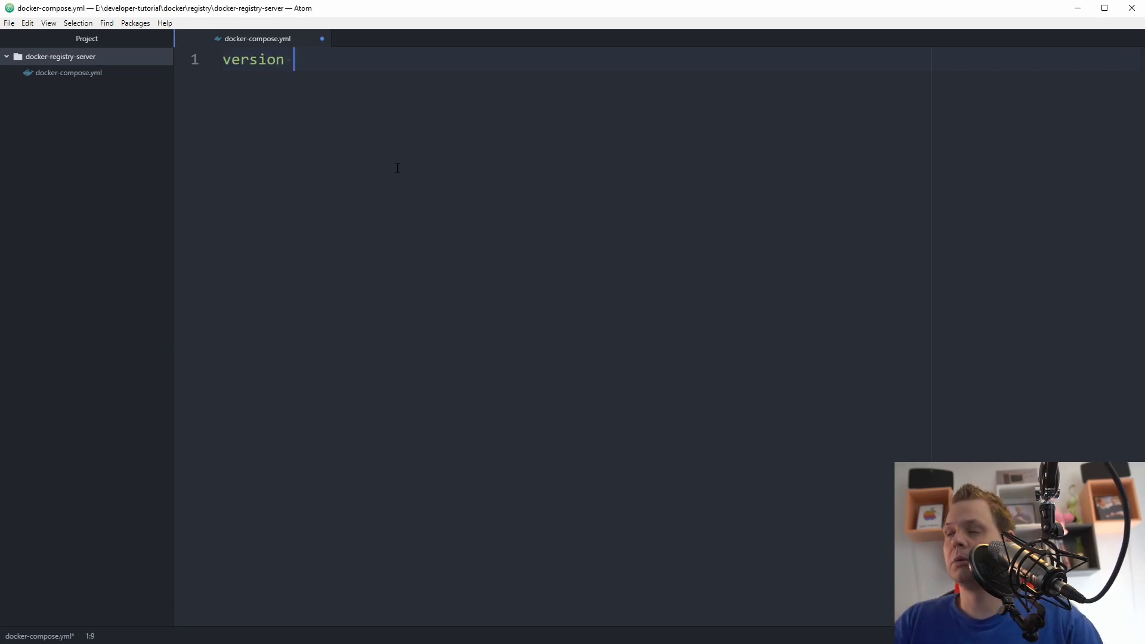
text(: "3.)
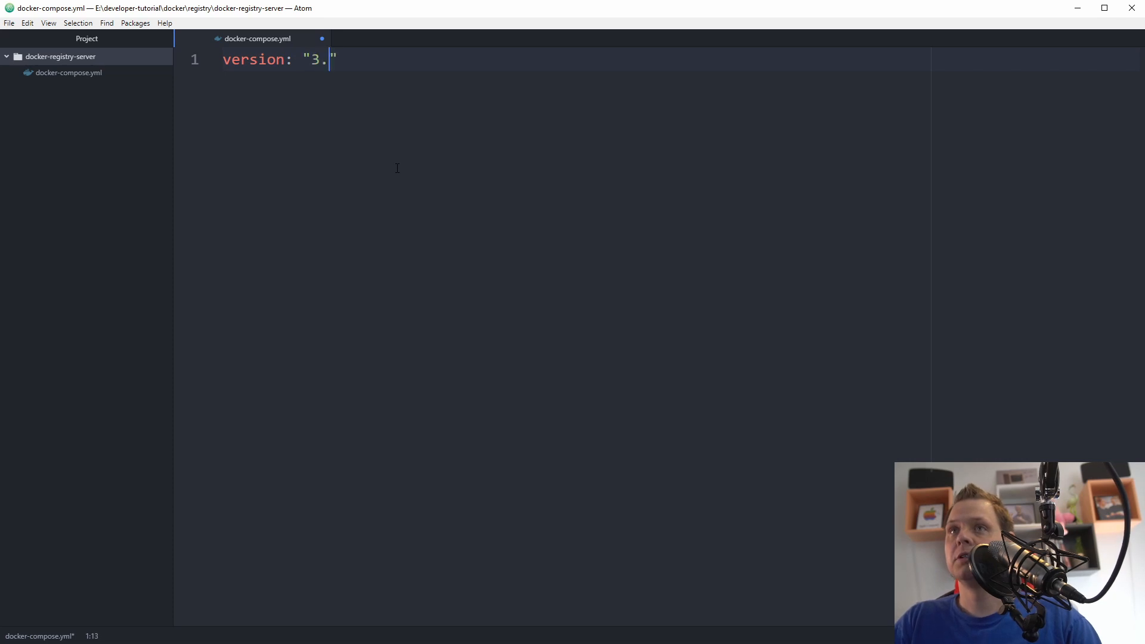
text(7)
text(services:)
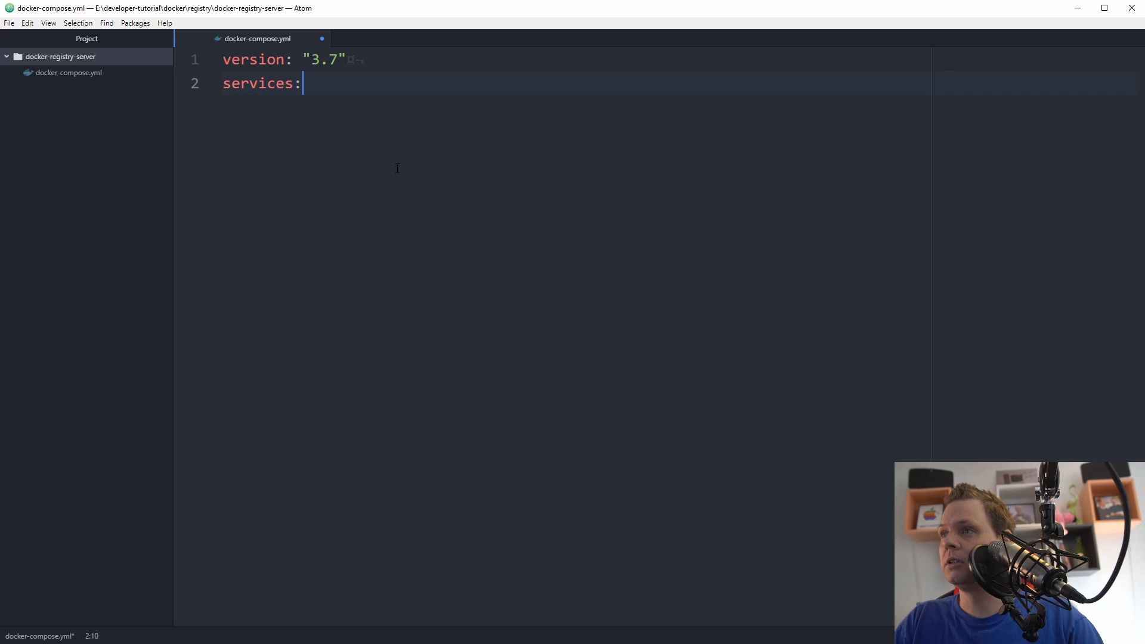
key(enter)
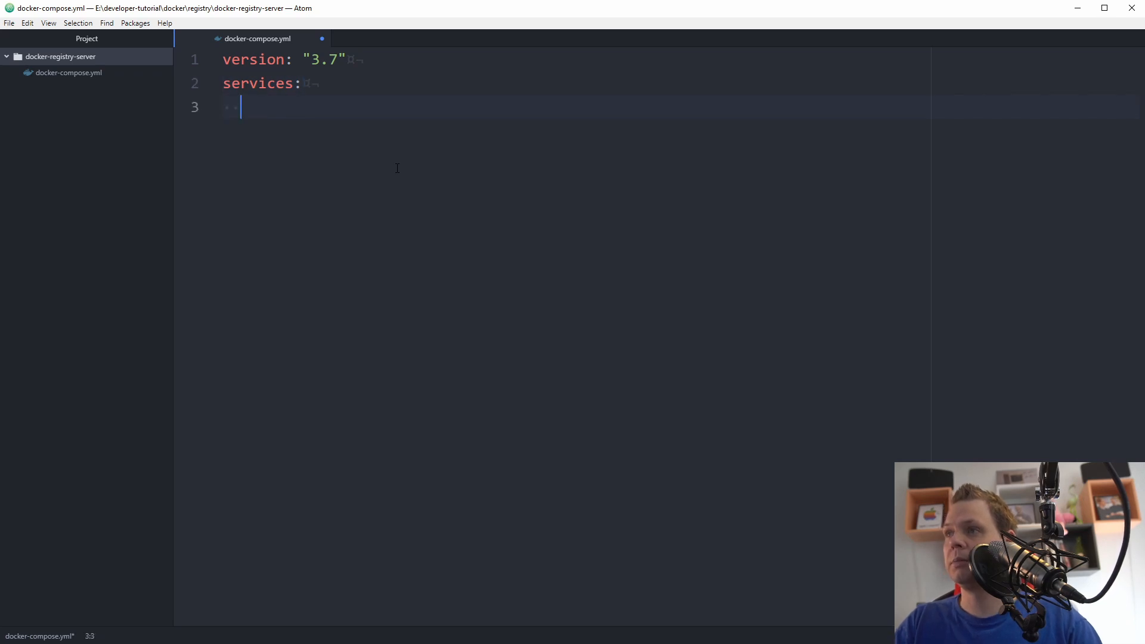
Add the docker-registry-host and docker-registry-host-web-ui service keys under services.
text(docker-regis)
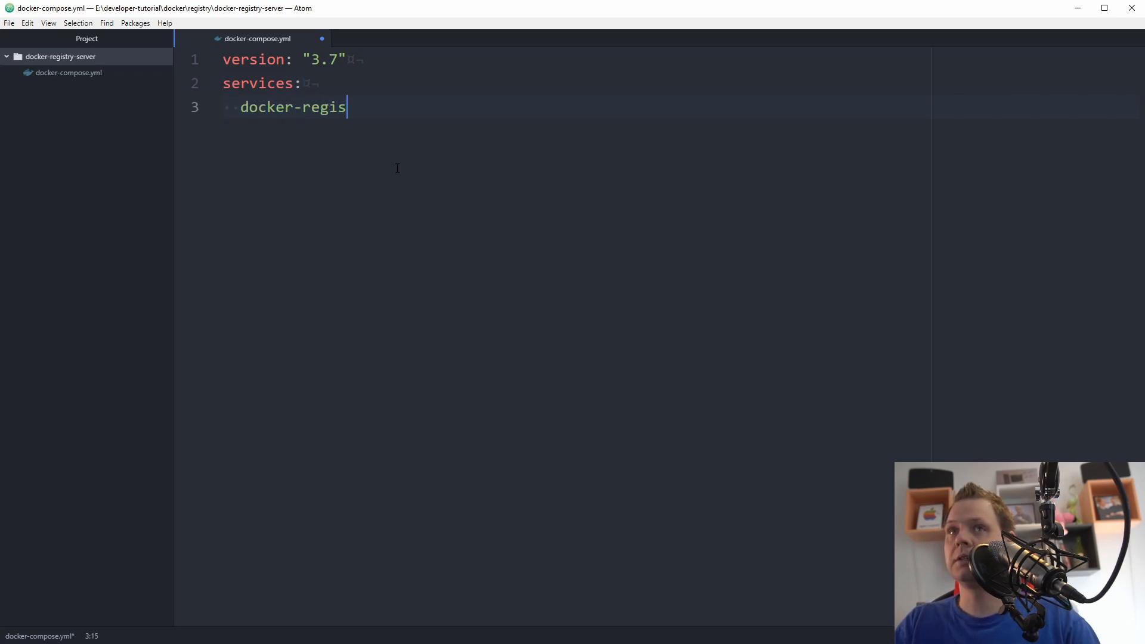
text(try-host:)
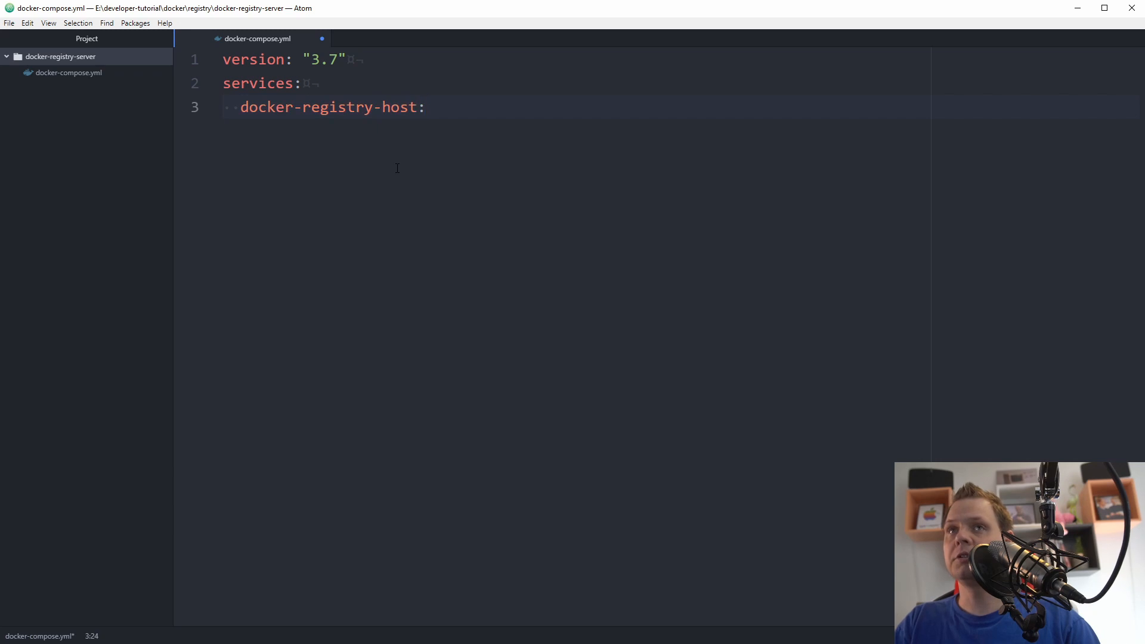
text(dock)
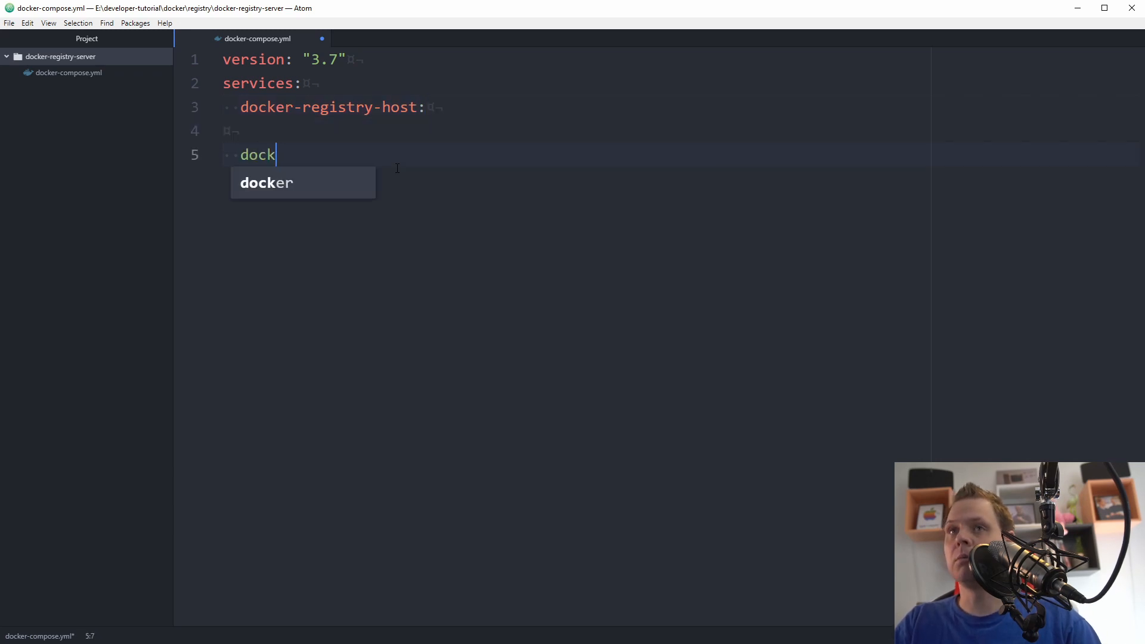
text(er-regist)
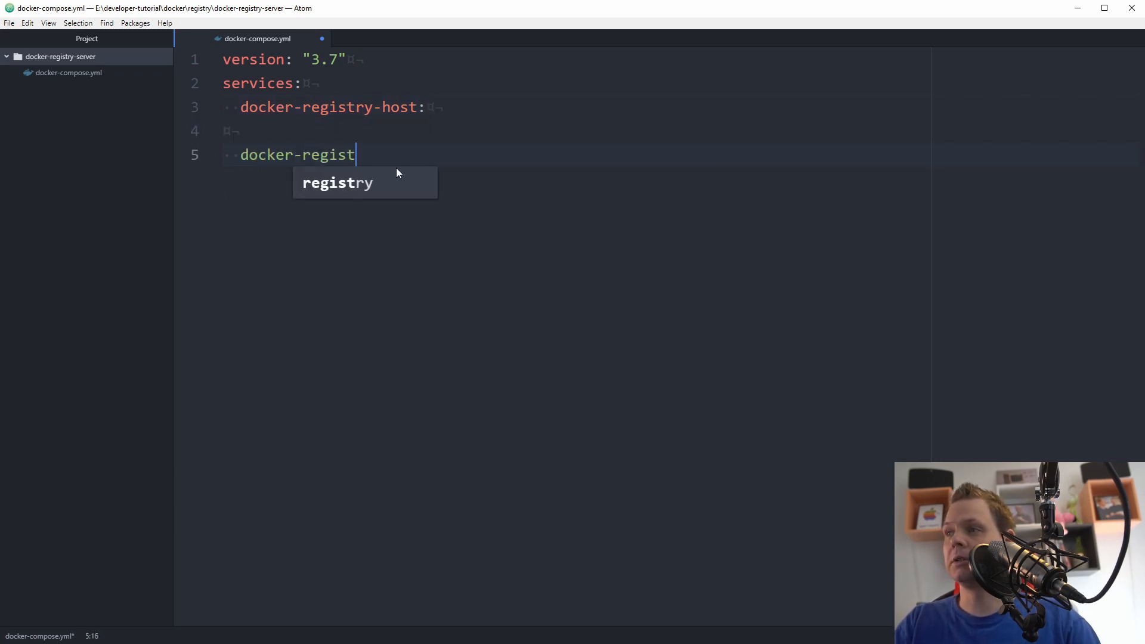
text(ry-host-web)
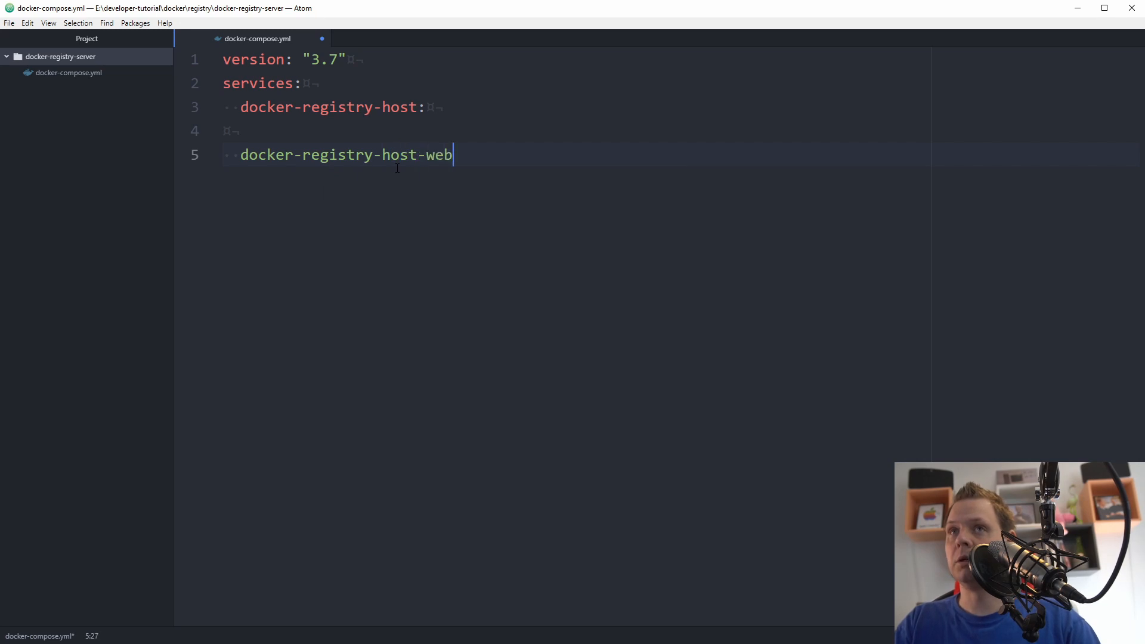
text(-ui:)
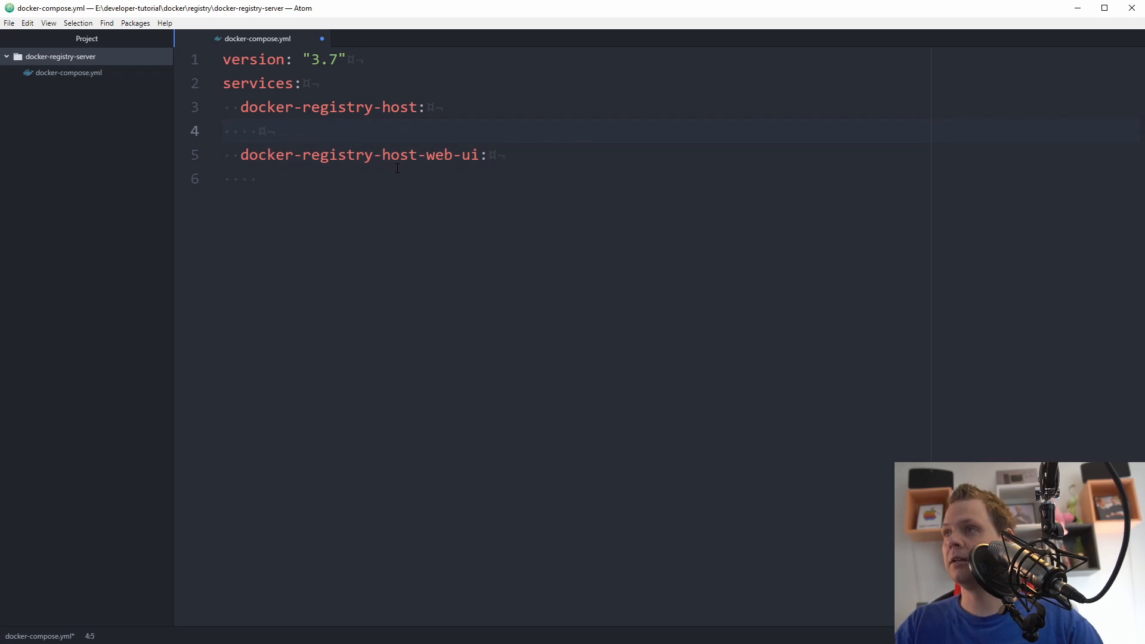
Give docker-registry-host the registry image and the 5000:5000 port mapping.
text(image:)
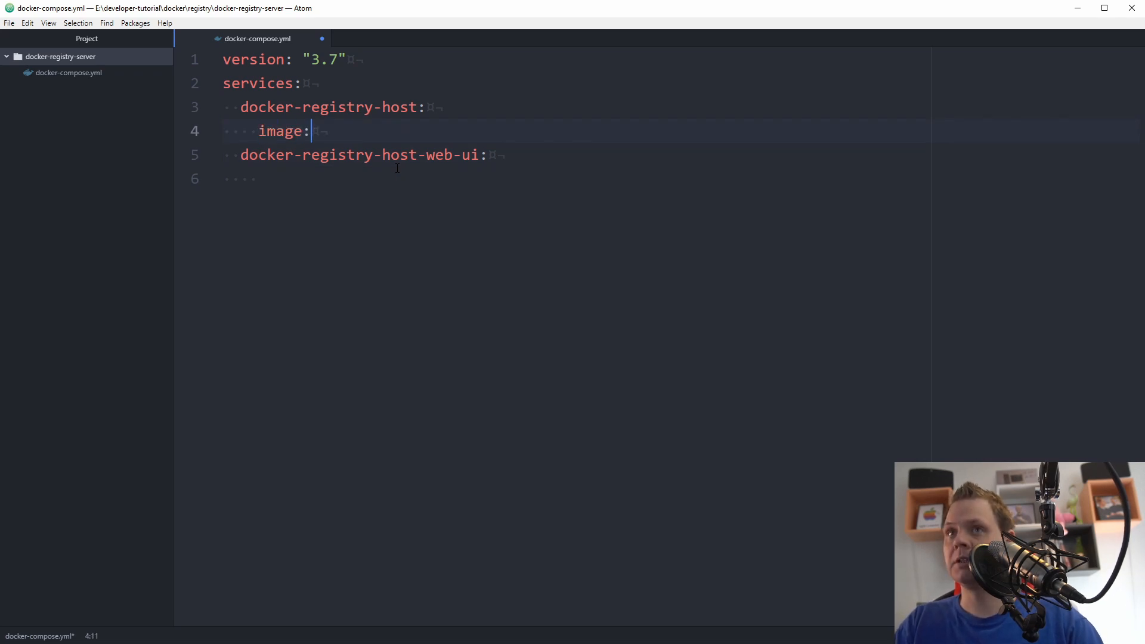
text(registry)
text(p)
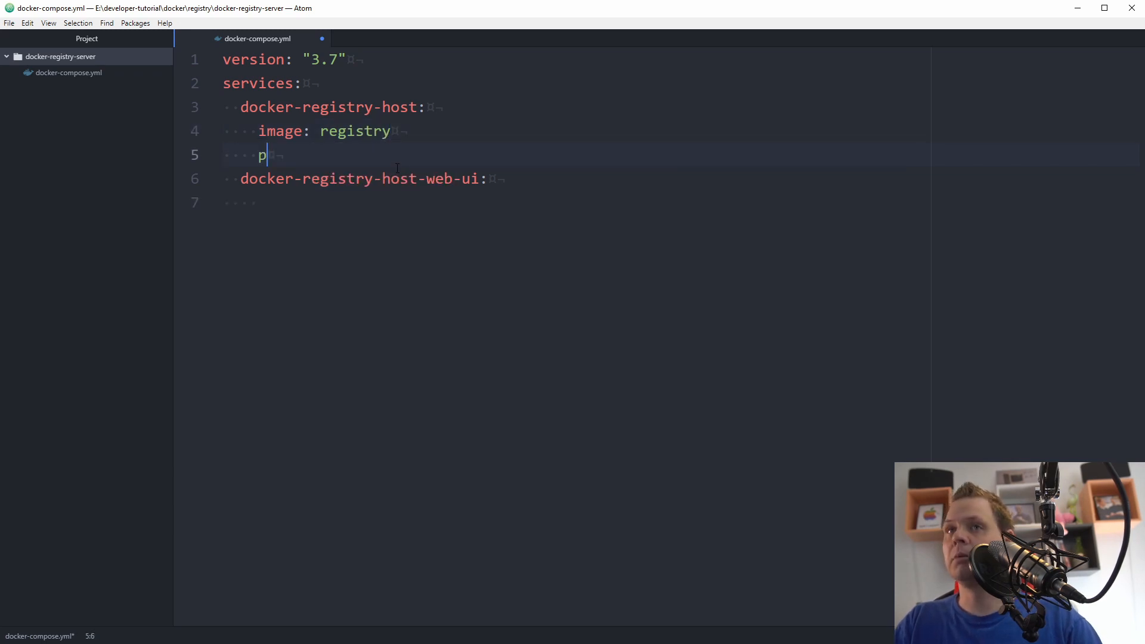
text(orts:)
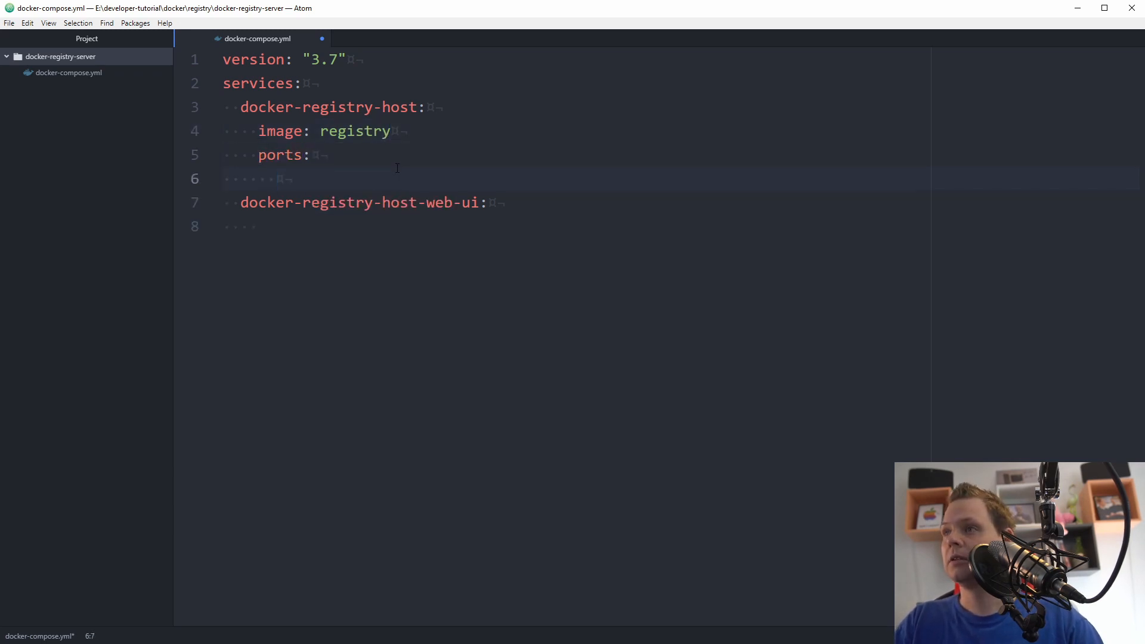
text(- 5000:5000)
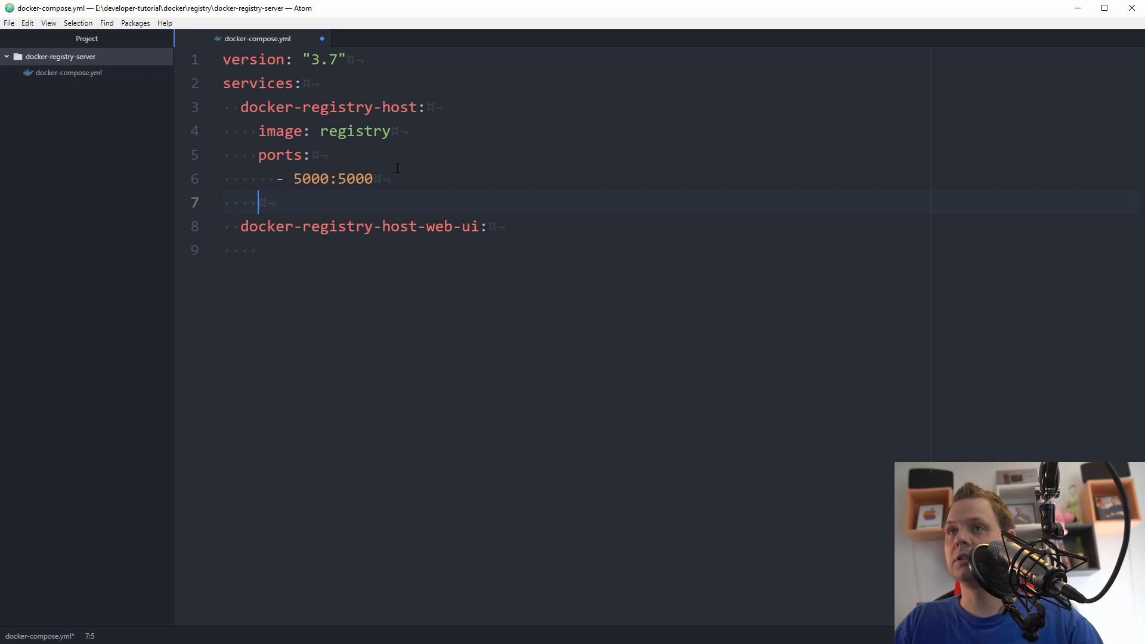
Attach docker-registry-host to the docker-registry network.
text(net)
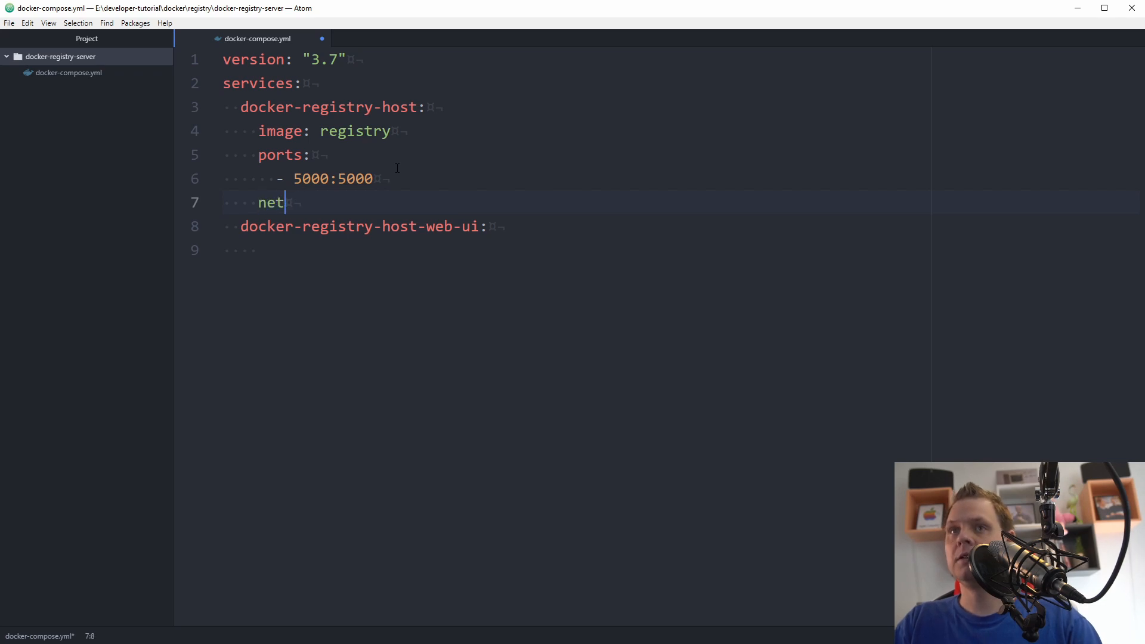
text(works:)
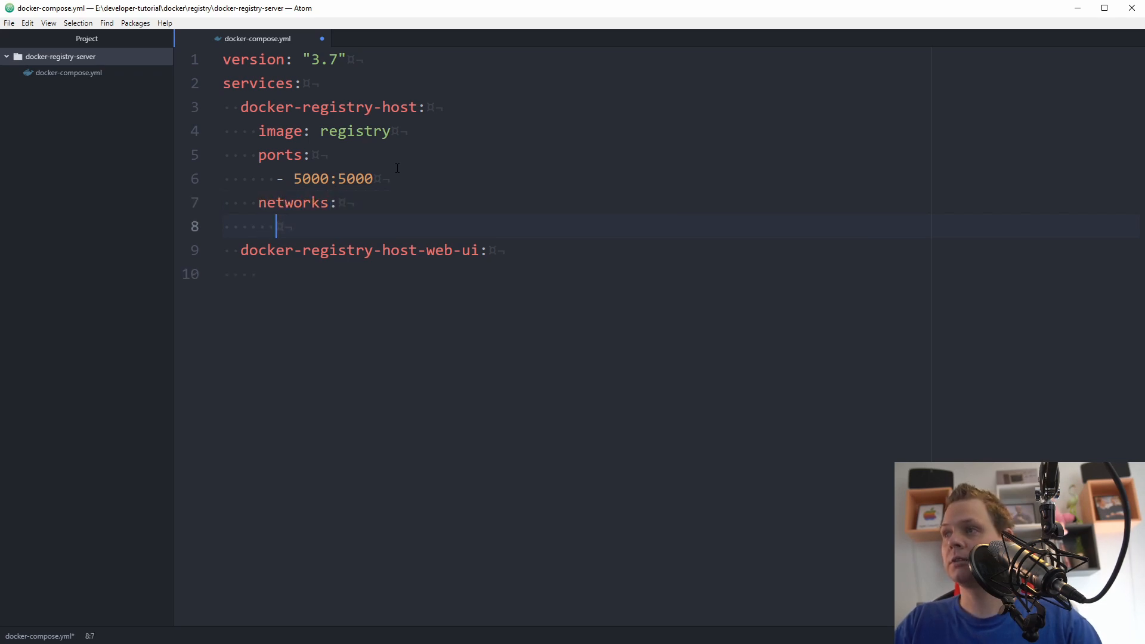
text(- docker-re)
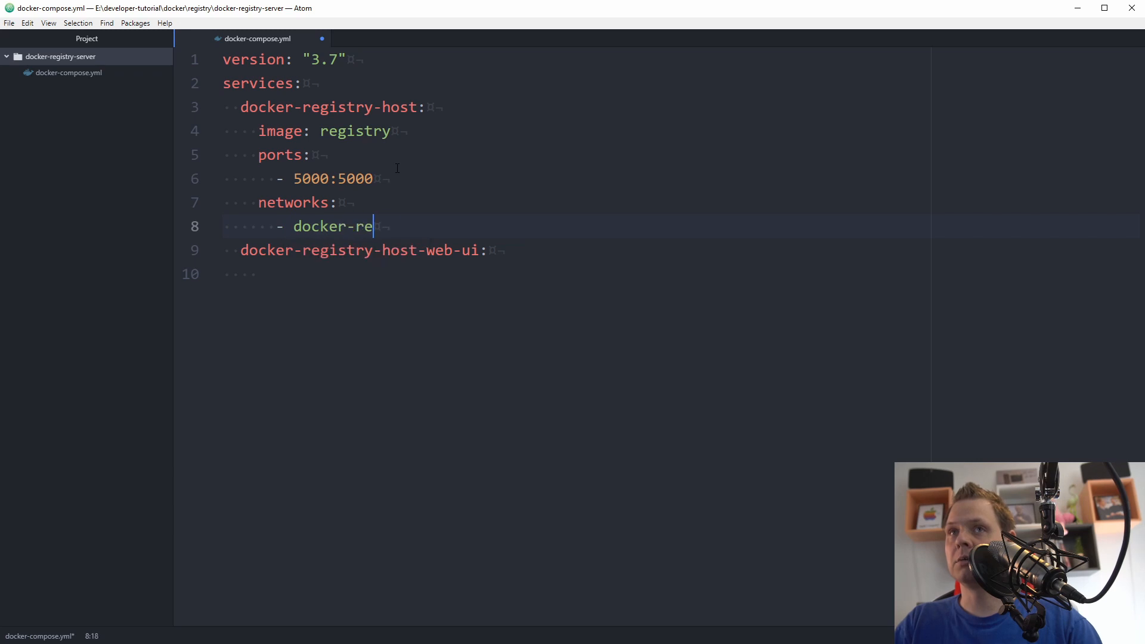
text(gistry)
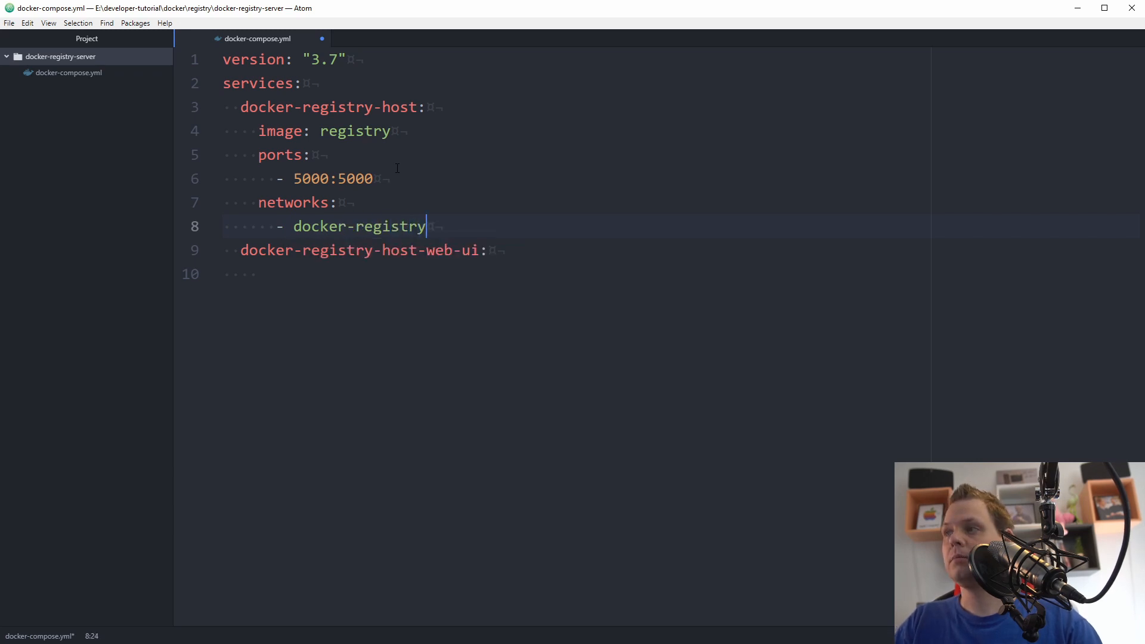
key(enter)
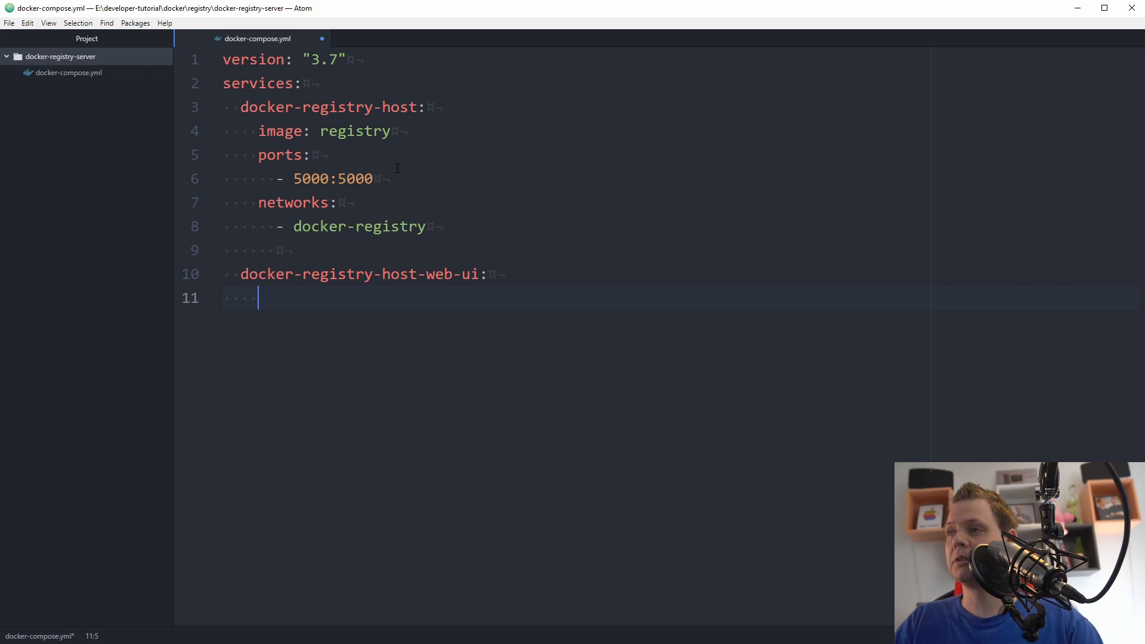
Give the web UI service the konradkleine/docker-registry-frontend image.
text(images)
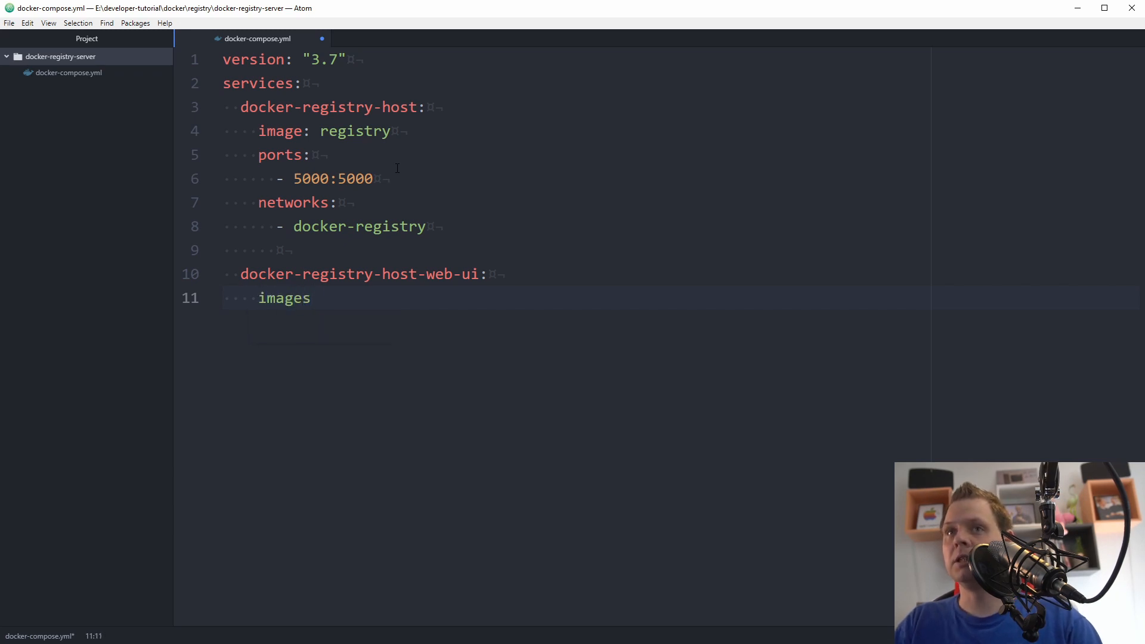
key(Backspace)
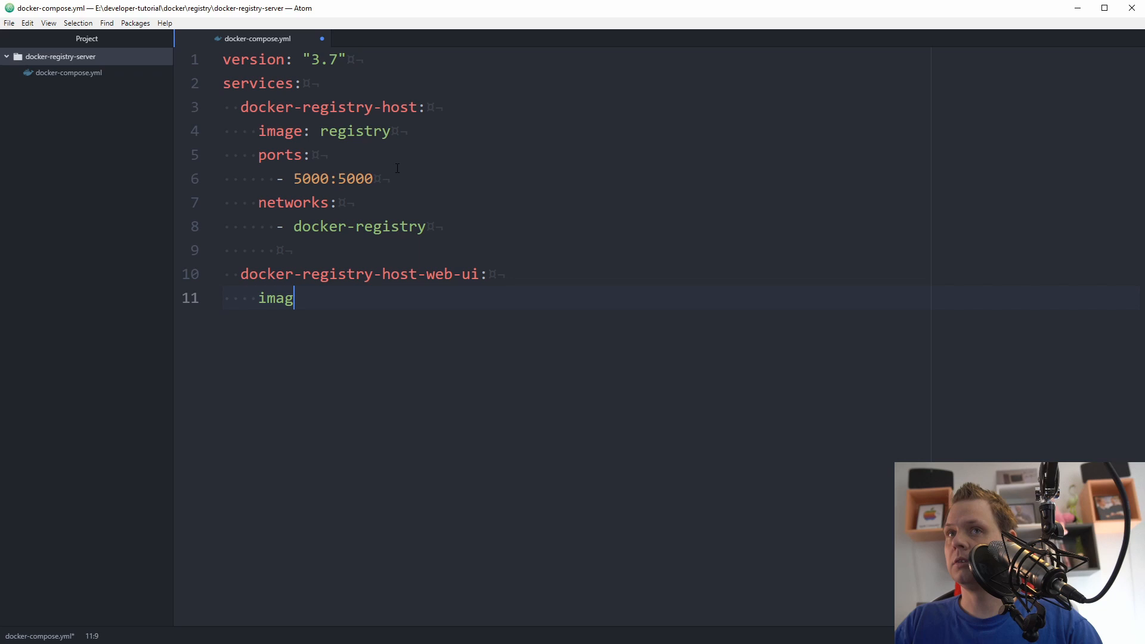
text(e:)
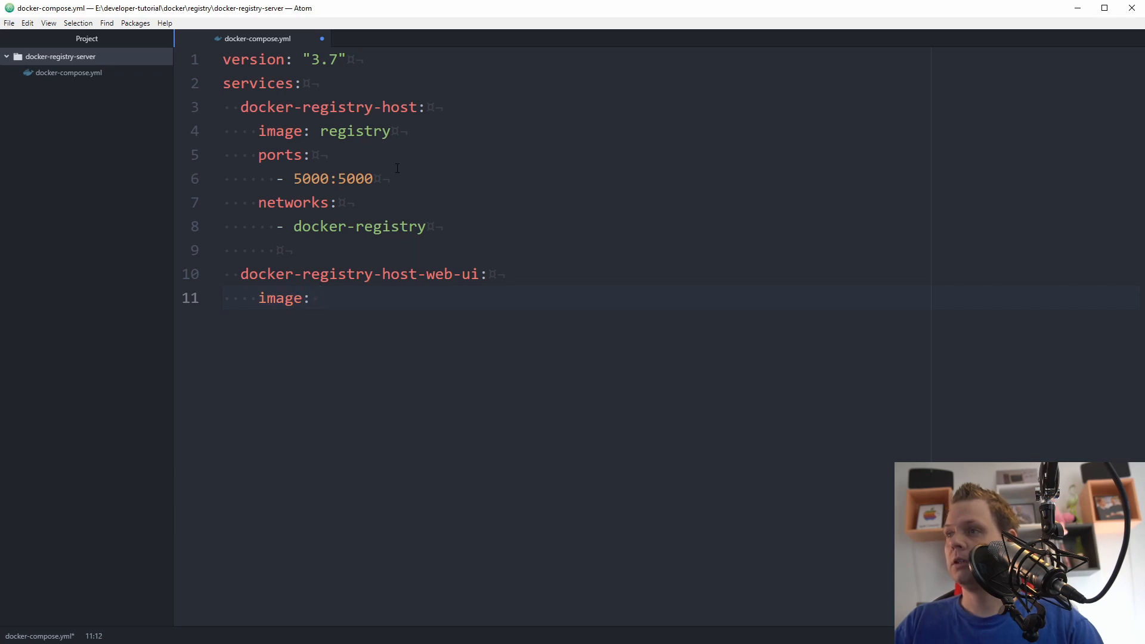
text(kon)
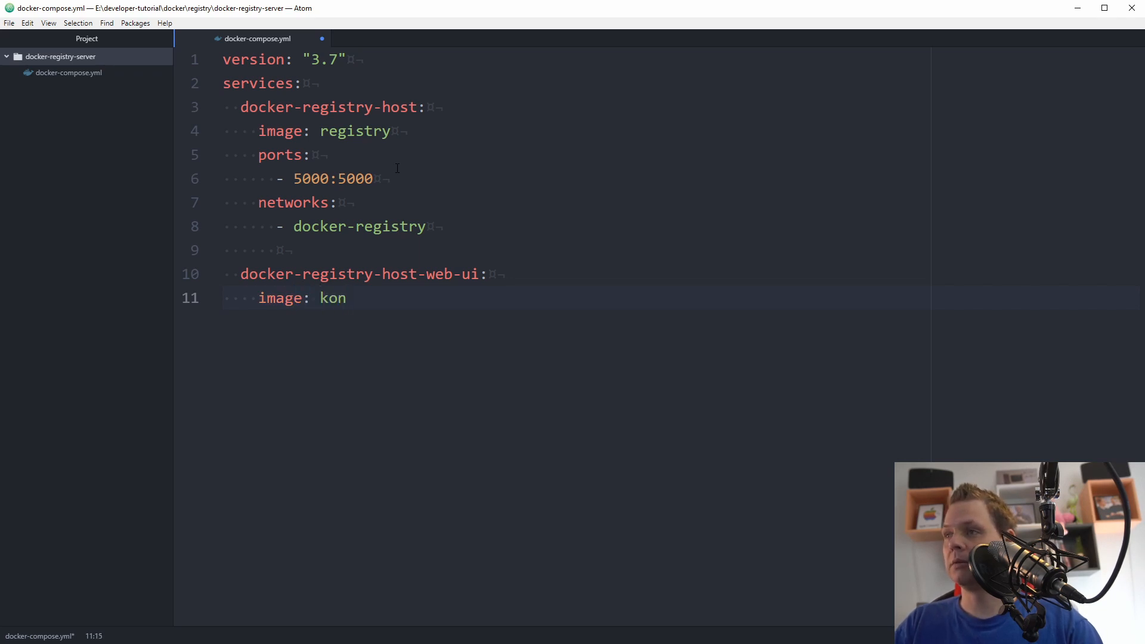
text(radkl)
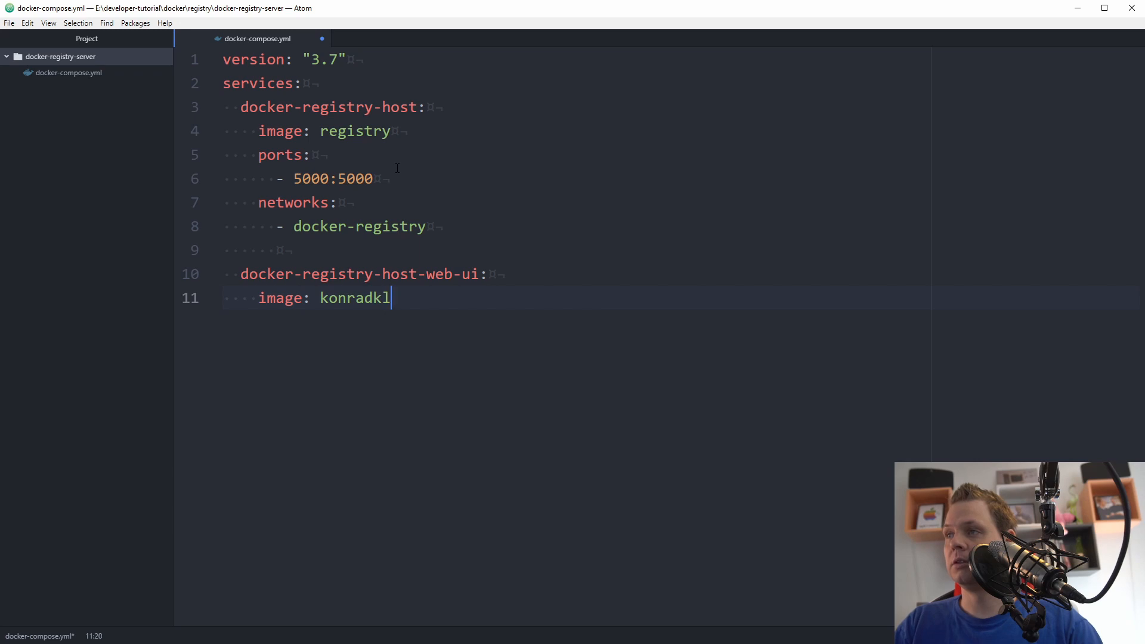
text(eine/)
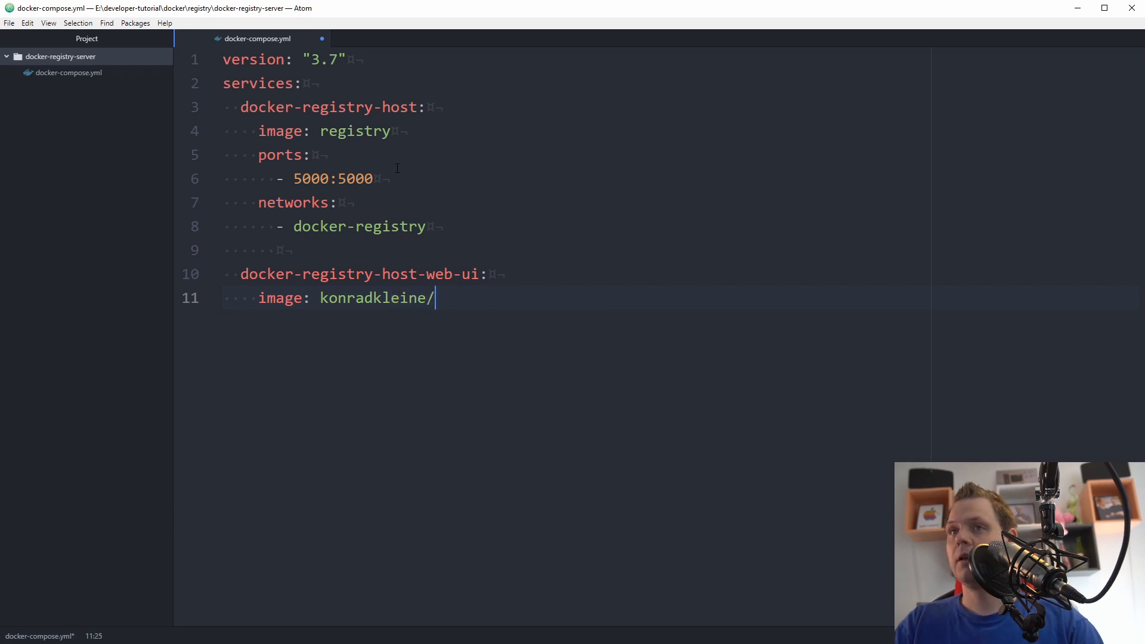
text(docker-registry-f)
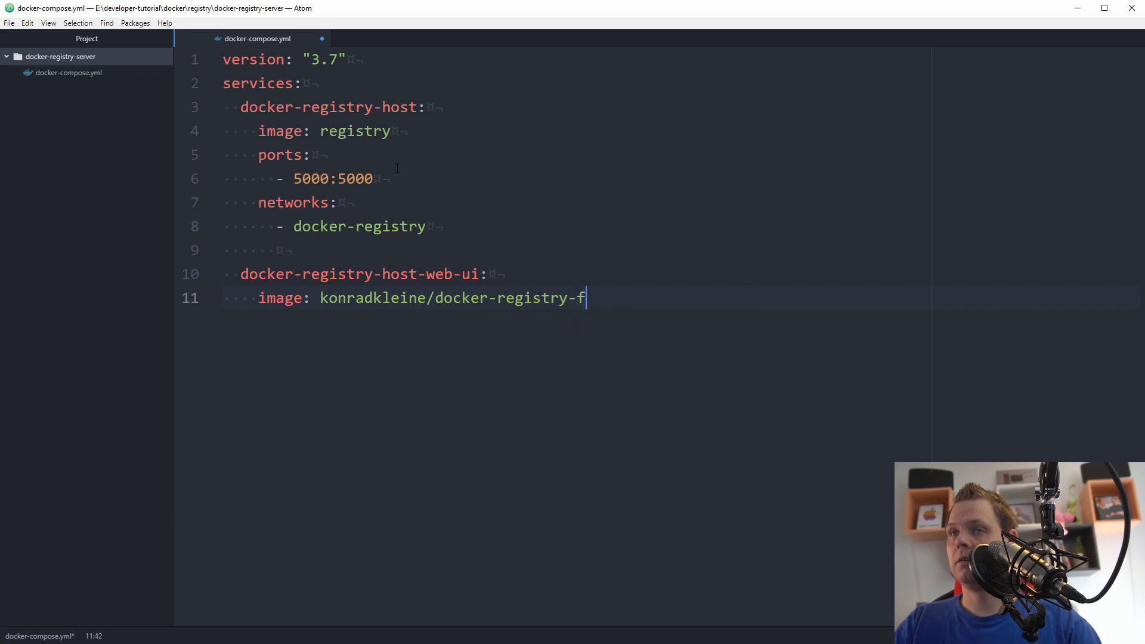
text(rontend)
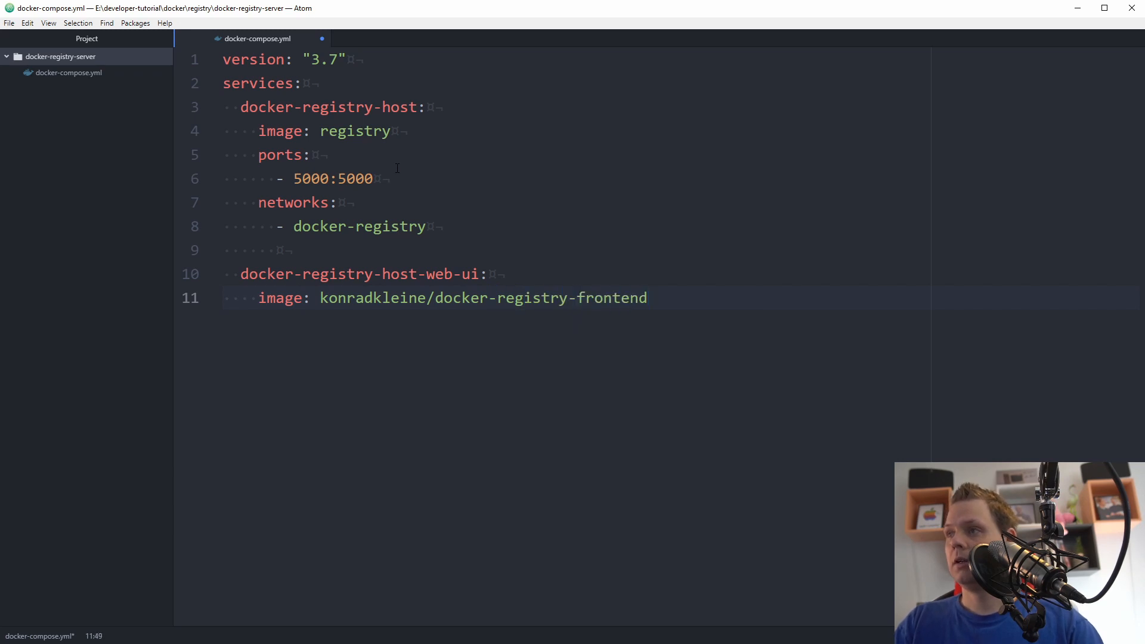
Add the 8080:80 port mapping and the docker-registry network to the web UI service.
key(enter)
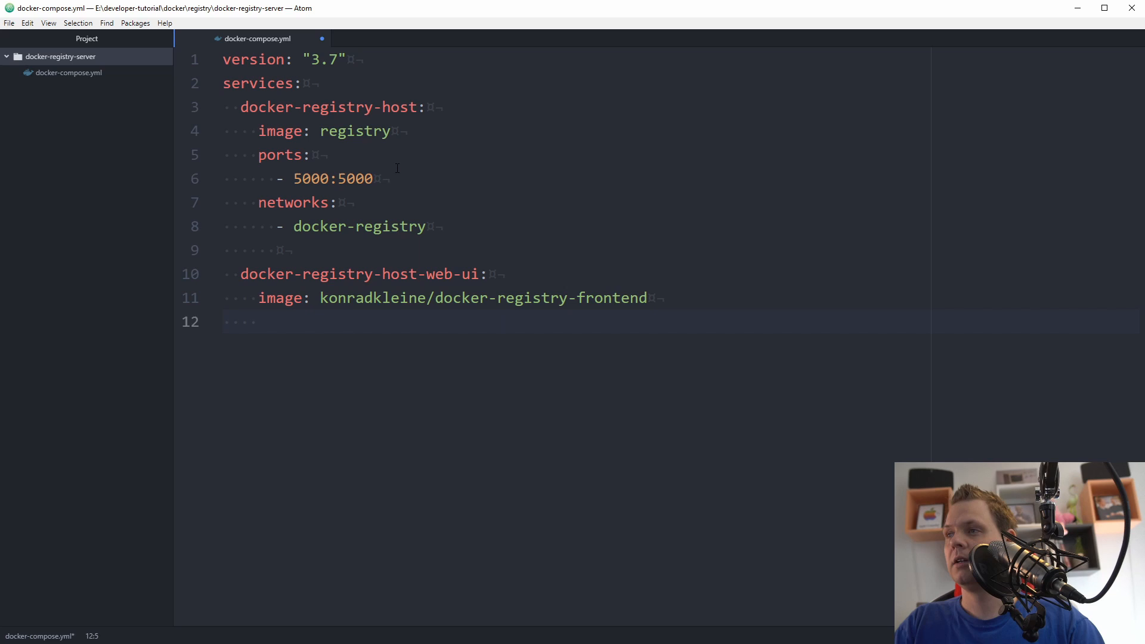
key(enter)
text(ports:)
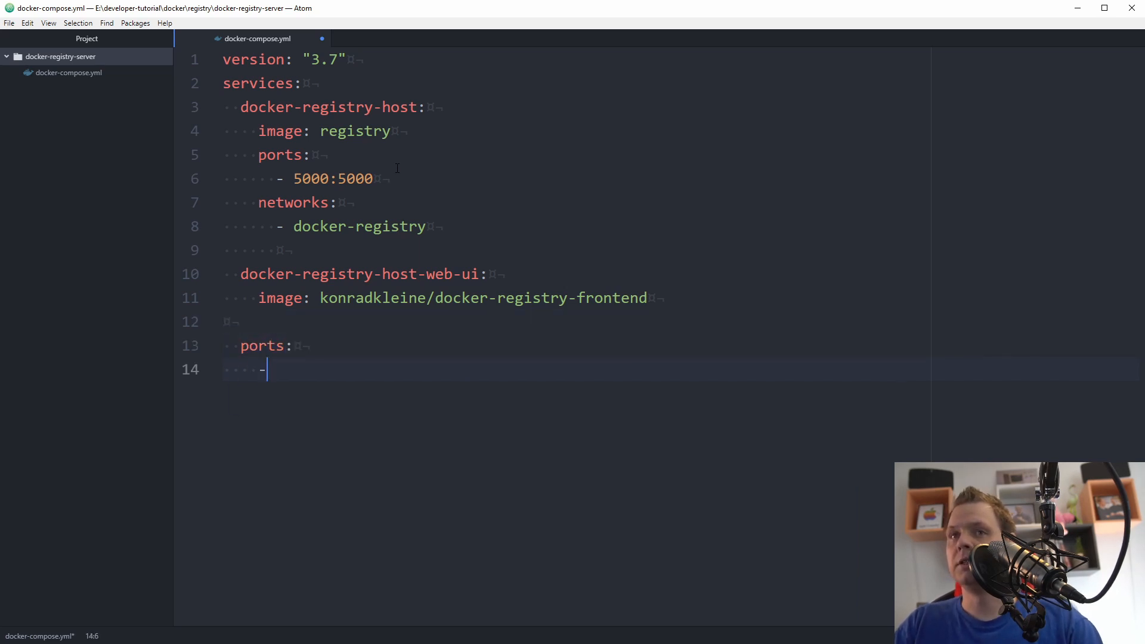
text(8080:80)
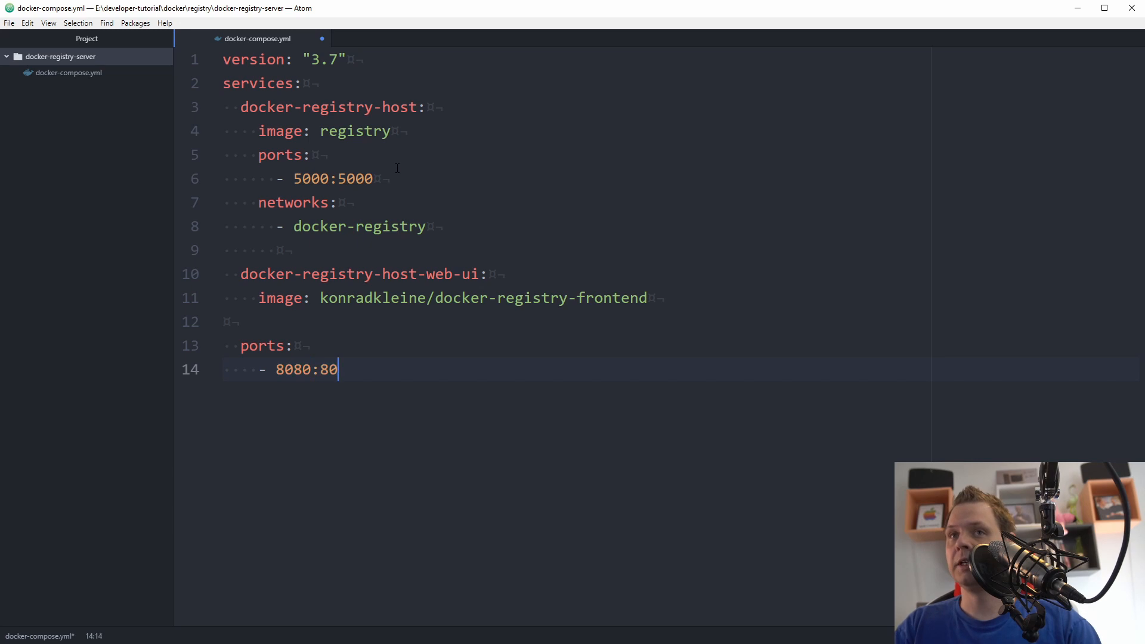
text(networks:)
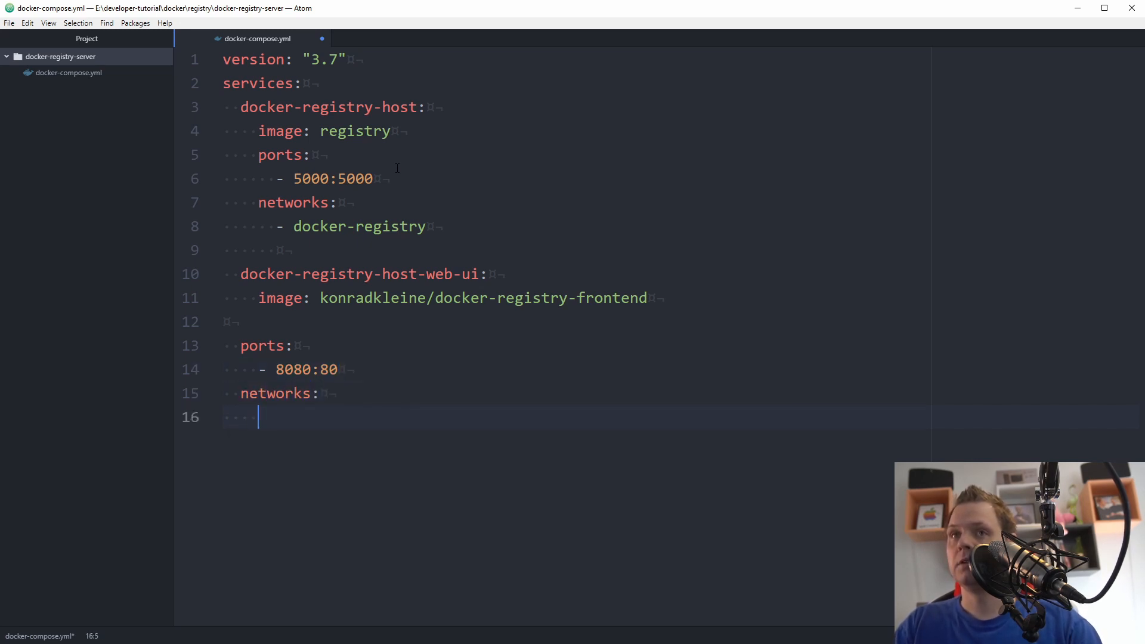
text(-)
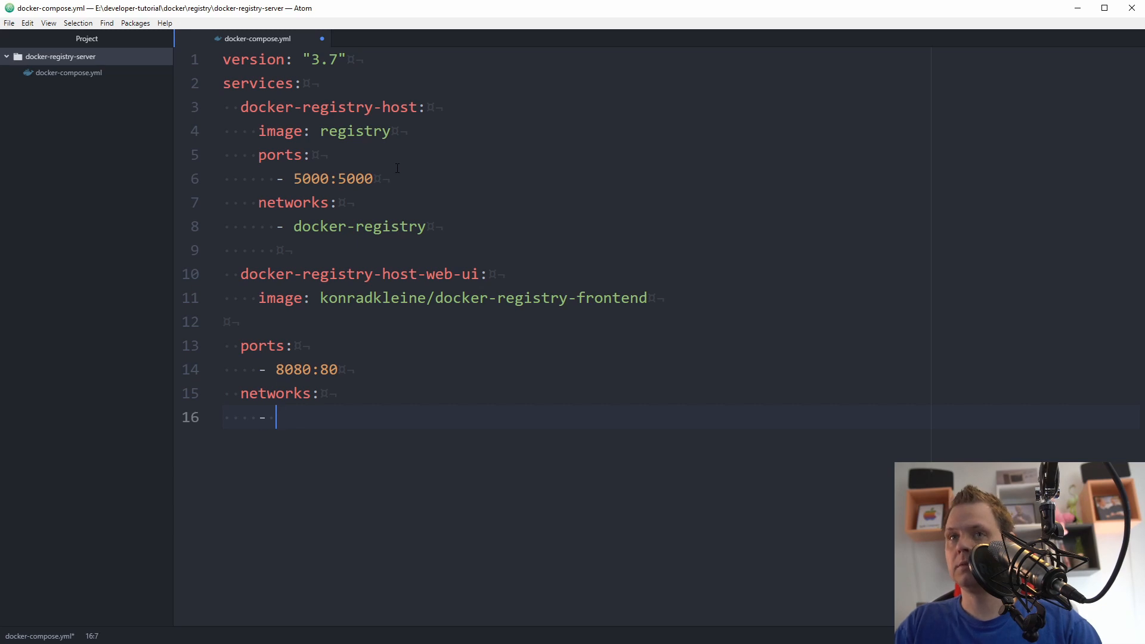
text(docker-registry)
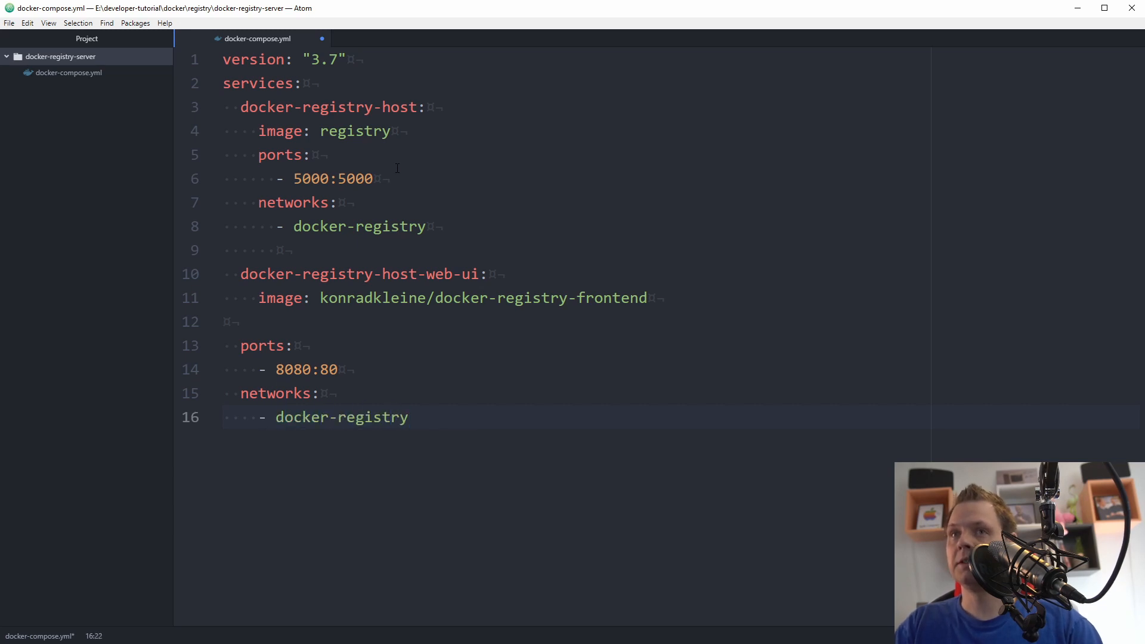
text(n)
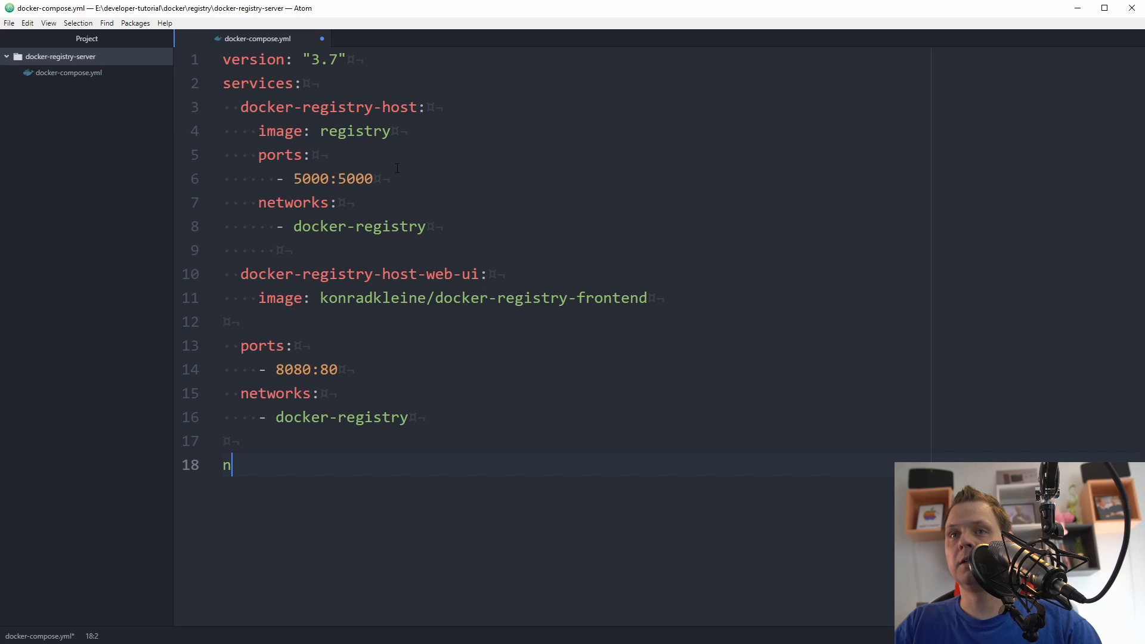
Declare docker-registry in a top-level networks section at the end of the file.
text(etworks:)
text(-)
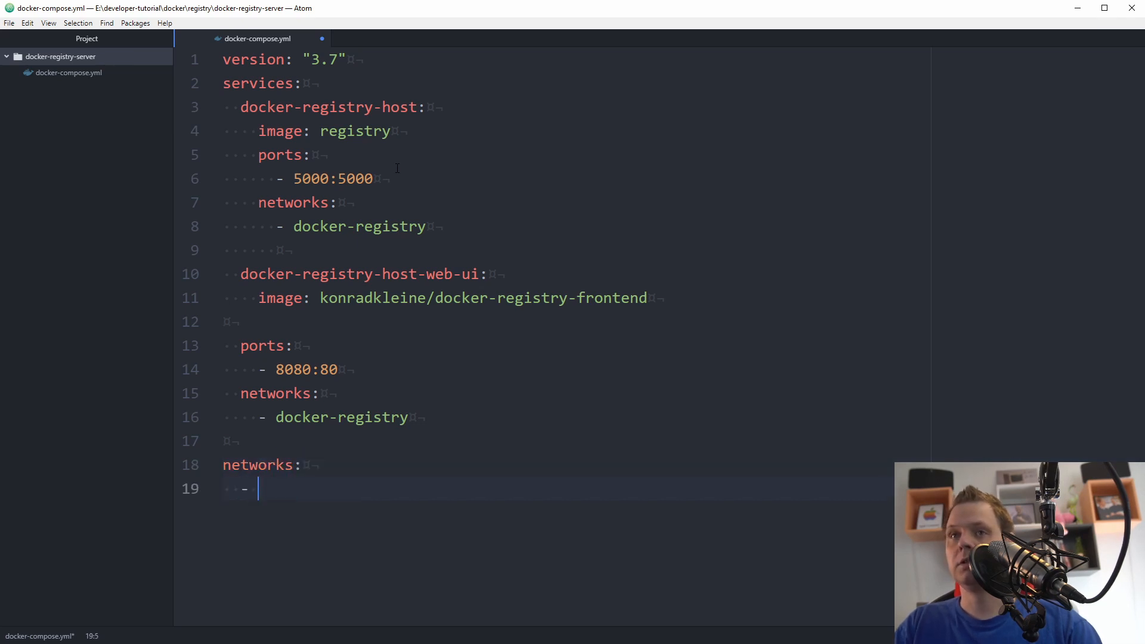
text(docker-registry:)
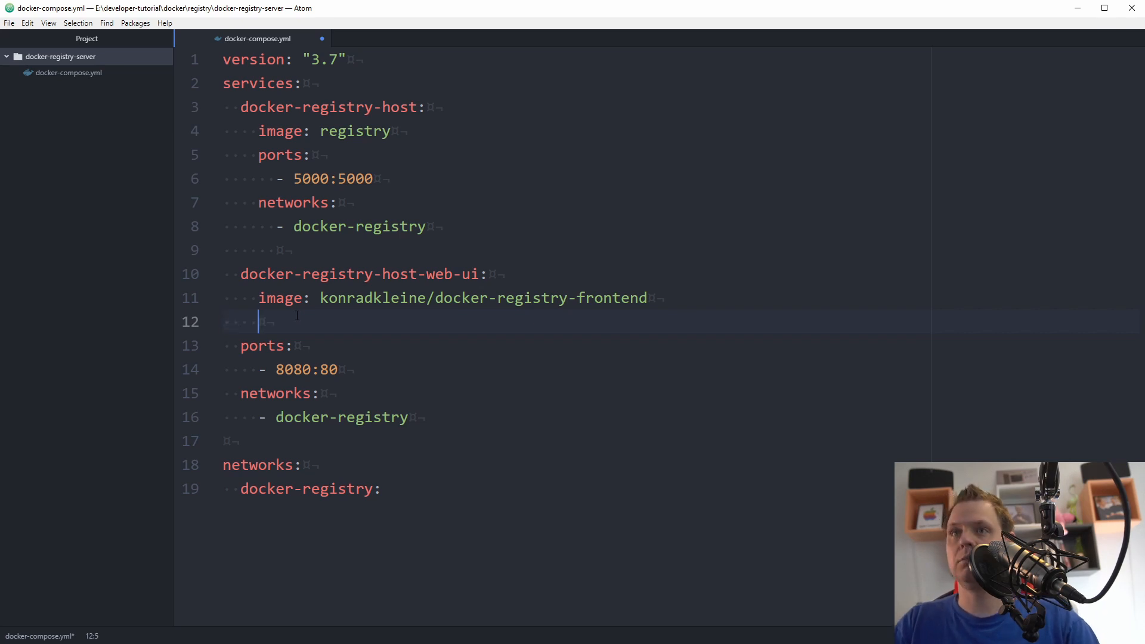
Add an environment block with the ENV_DOCKER_REGISTRY_HOST key under the web UI service.
key(backspace)
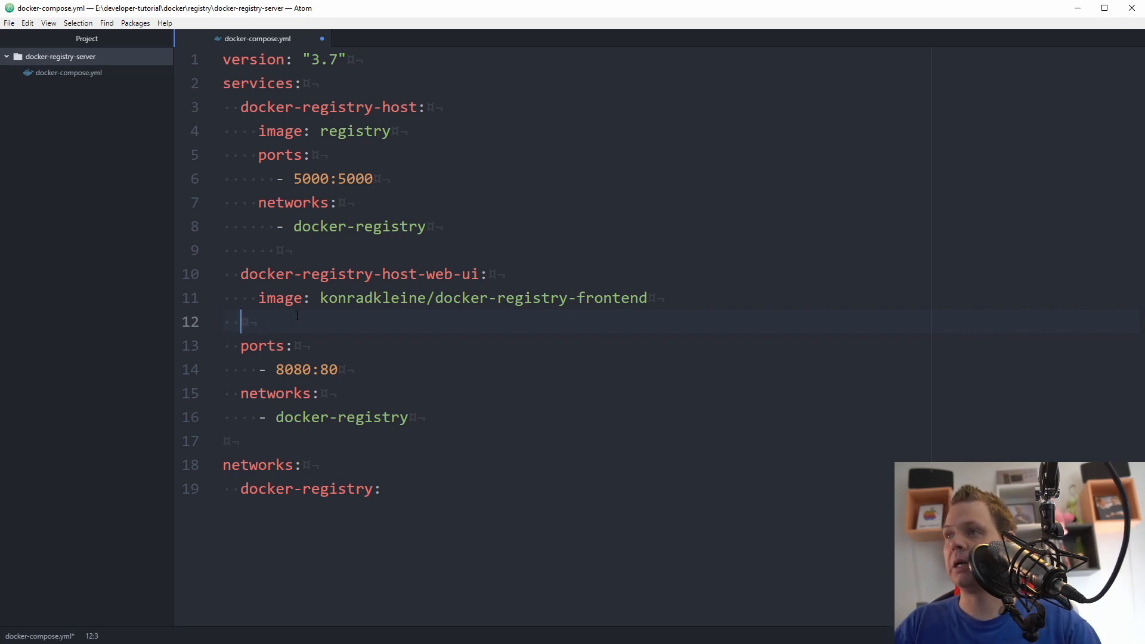
text(enviro)
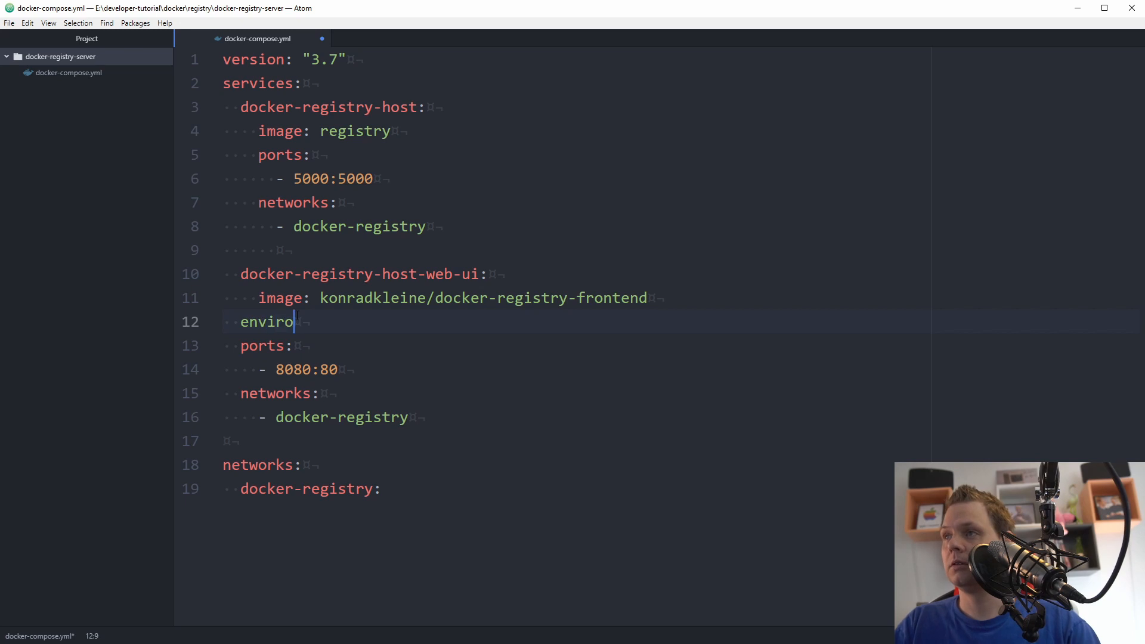
text(nment:)
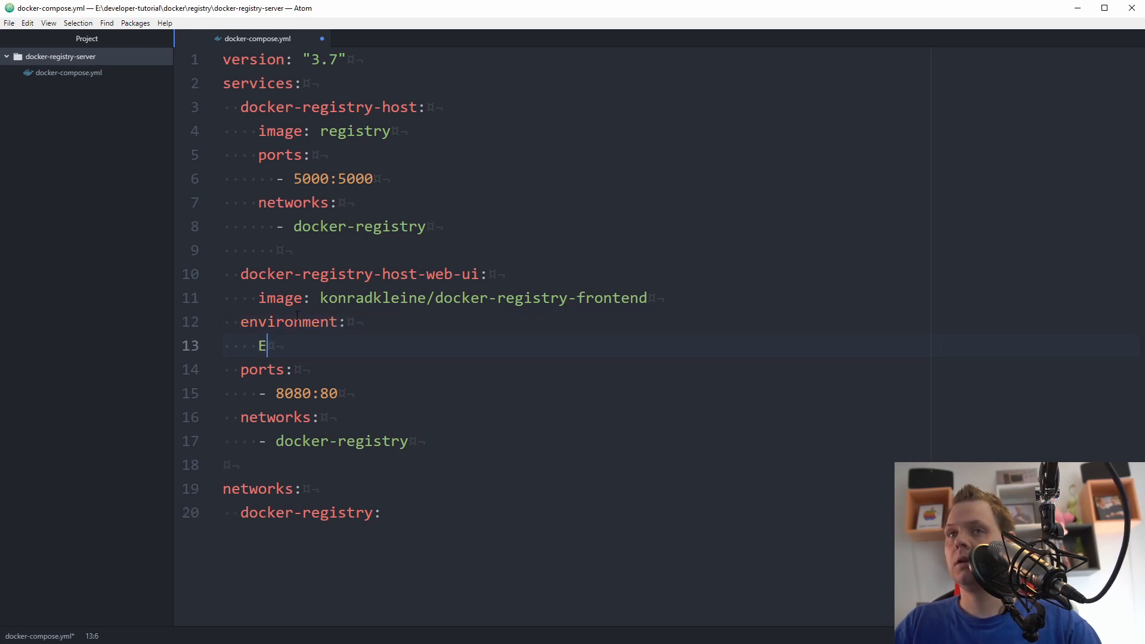
text(NV_DO)
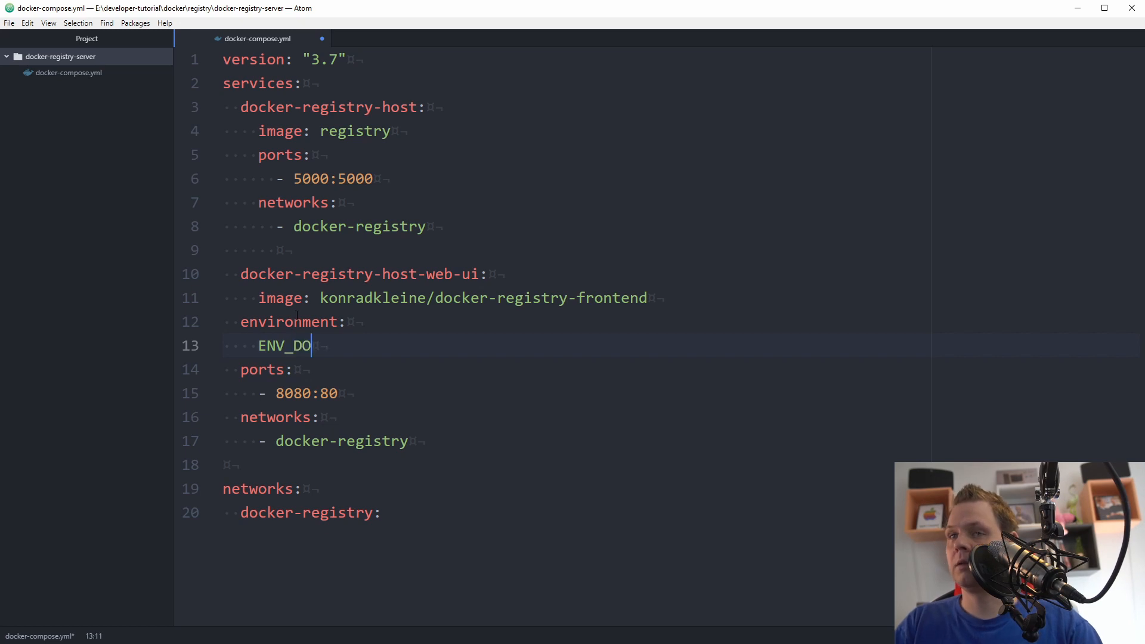
text(CK)
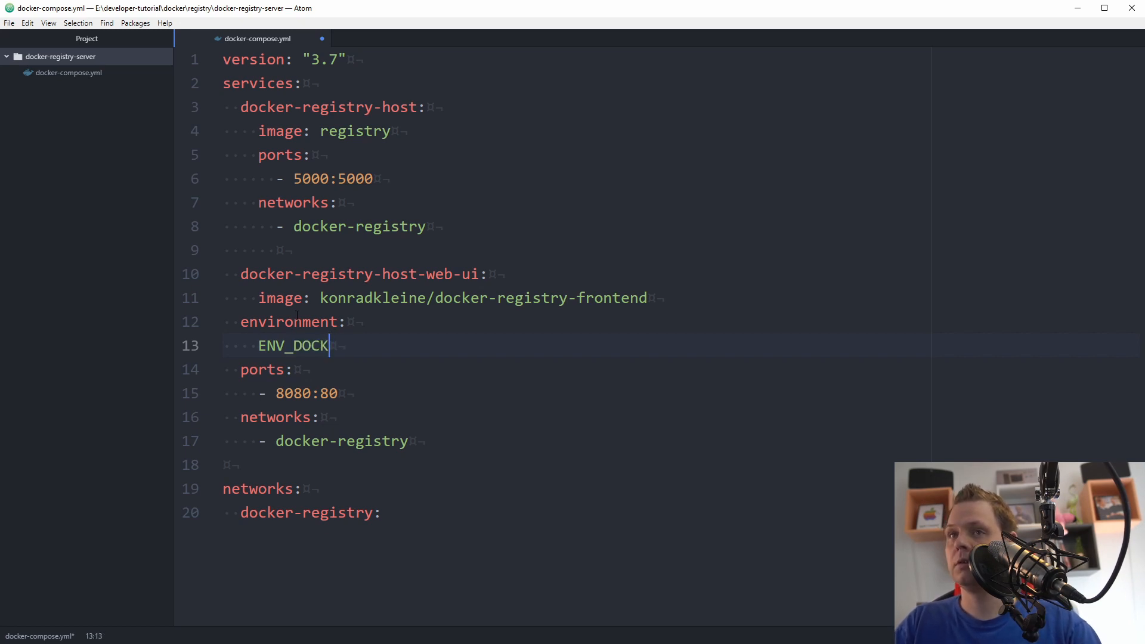
text(ER_REGIST)
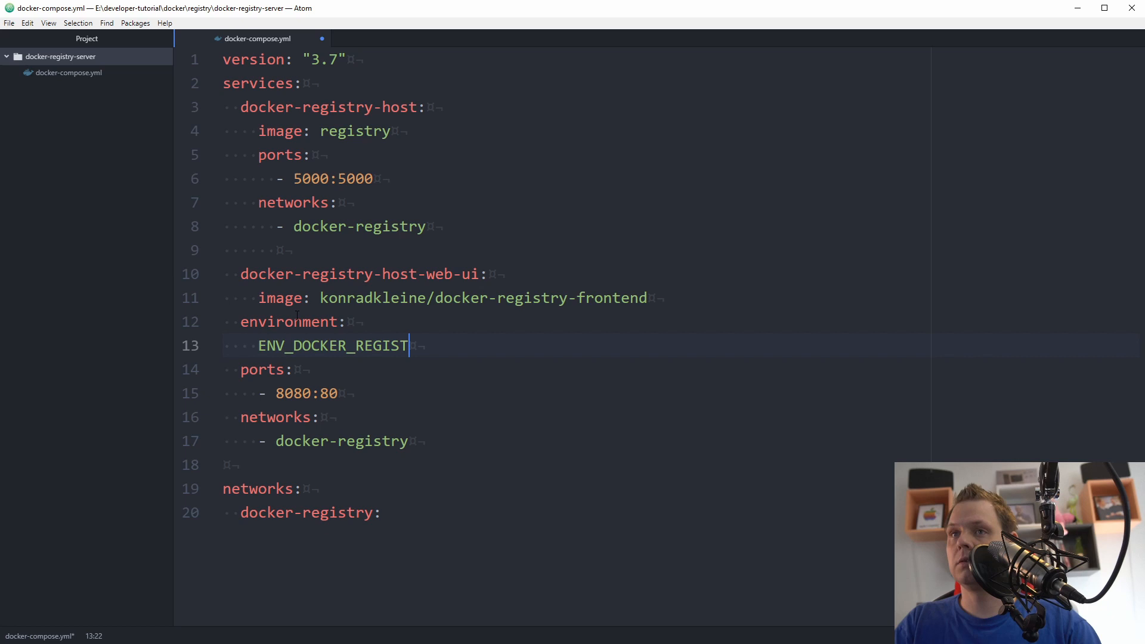
key(Backspace)
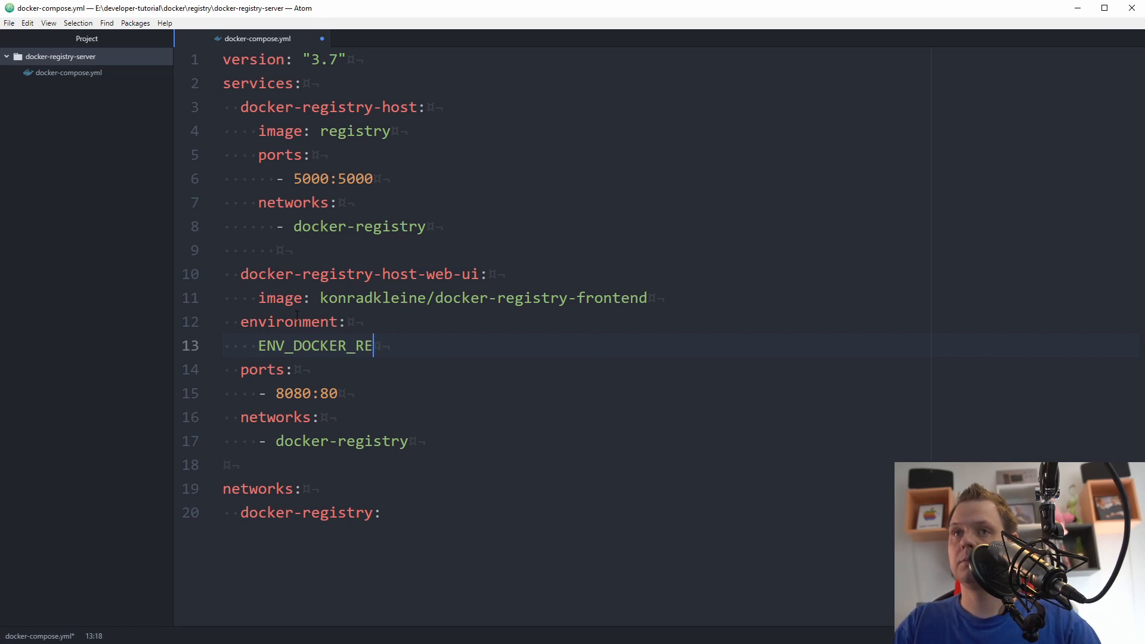
text(GISTRY_HOST:)
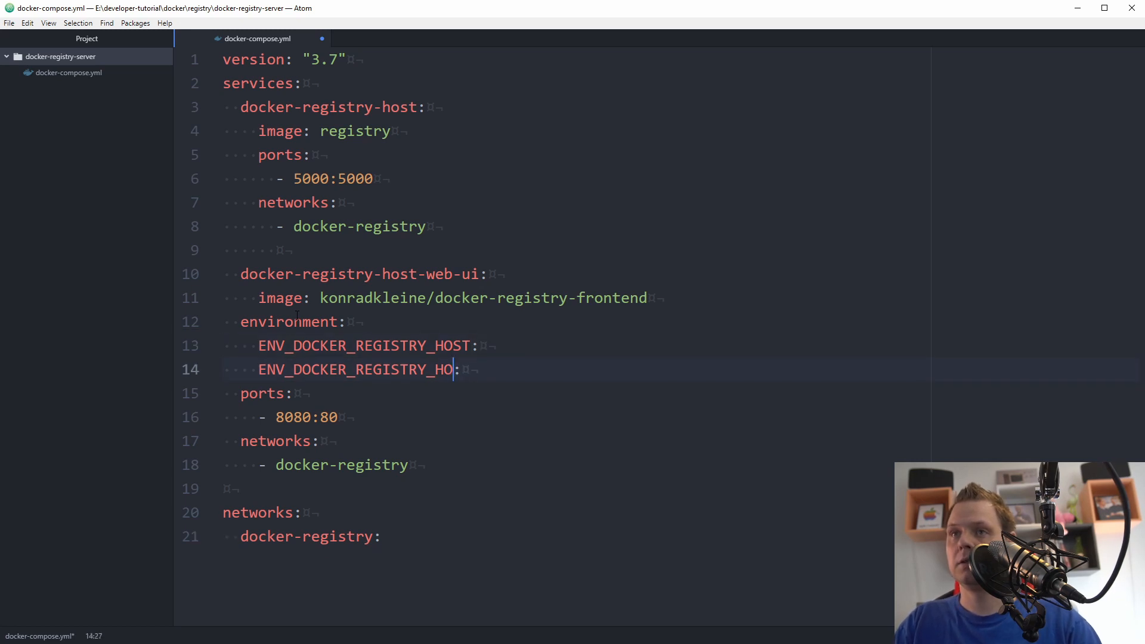
Set ENV_DOCKER_REGISTRY_PORT to 5000 and ENV_DOCKER_REGISTRY_HOST to docker-registry-host.
key(BackSpace)
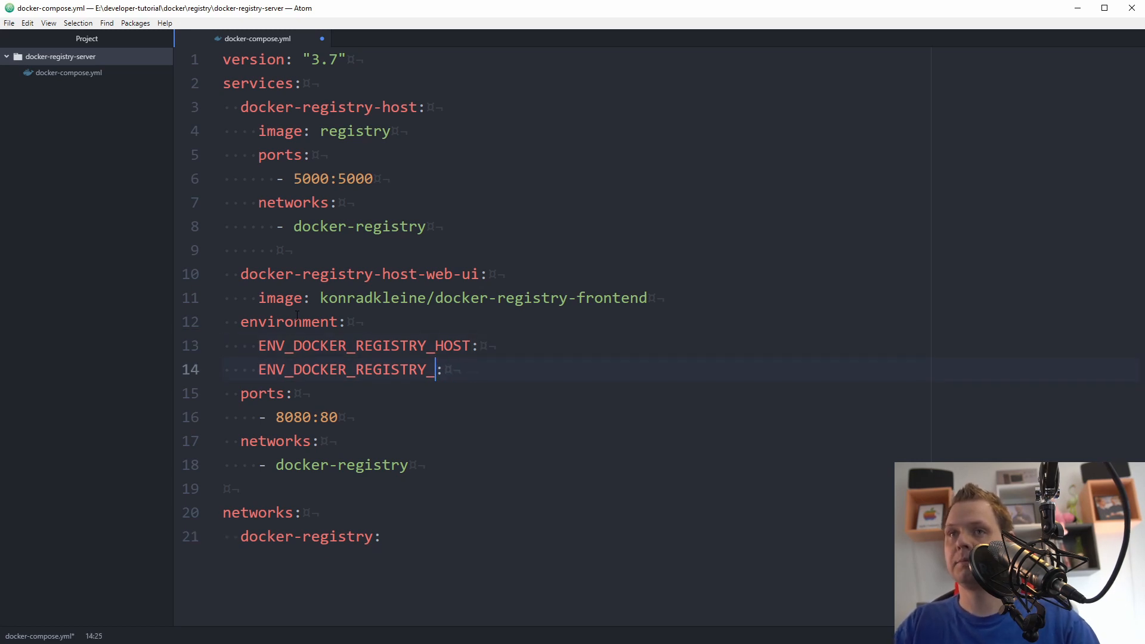
text(PORT)
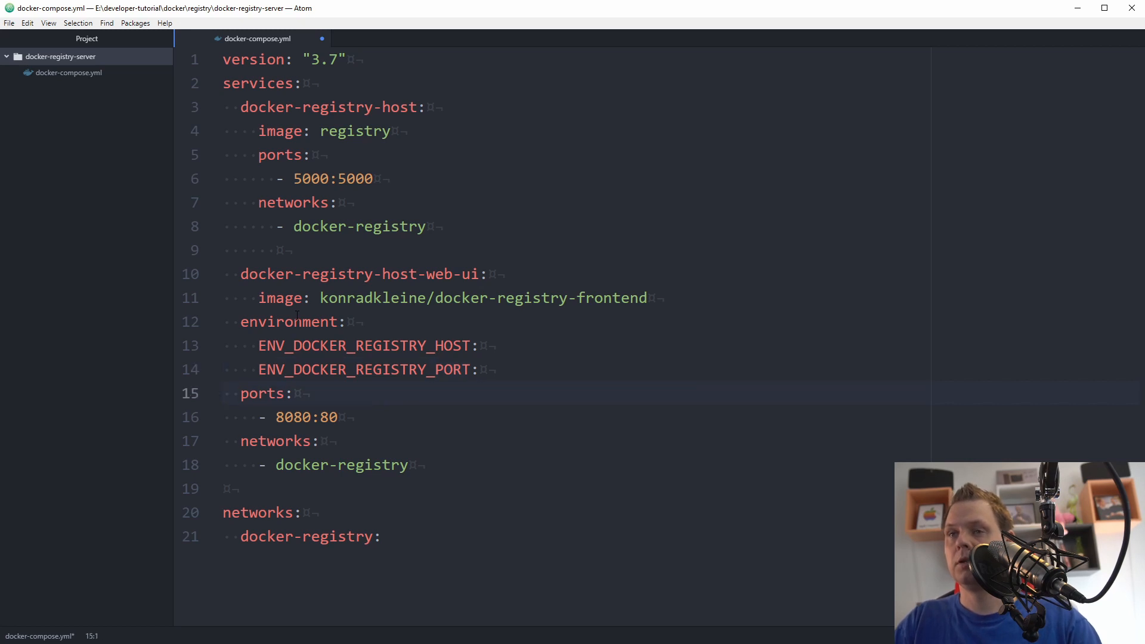
text(5000)
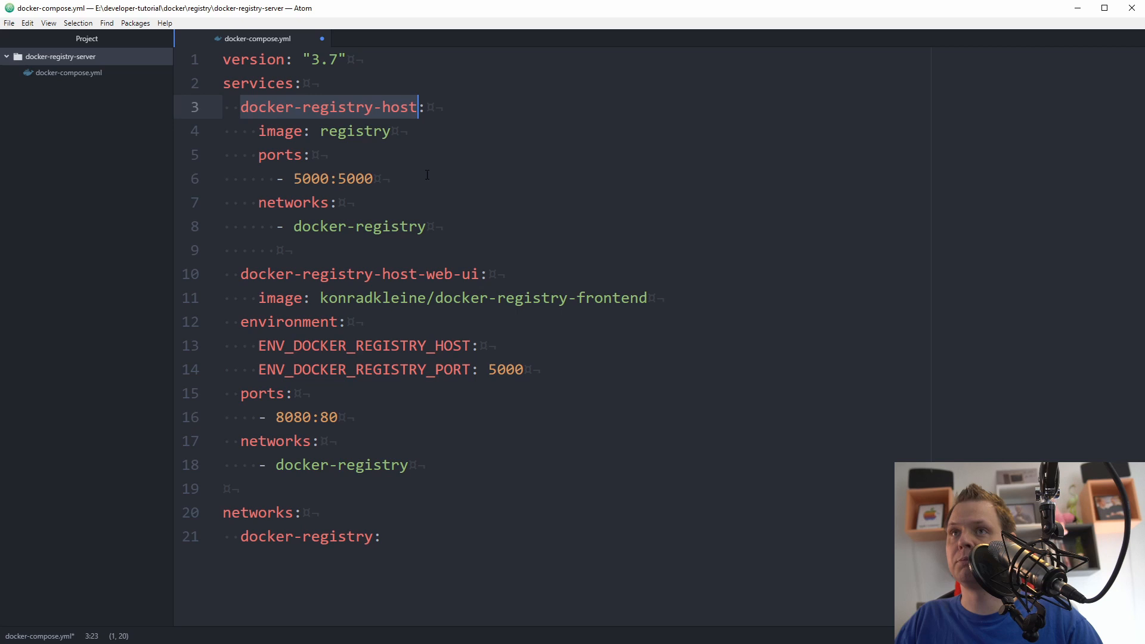
text(docker-registry-host)
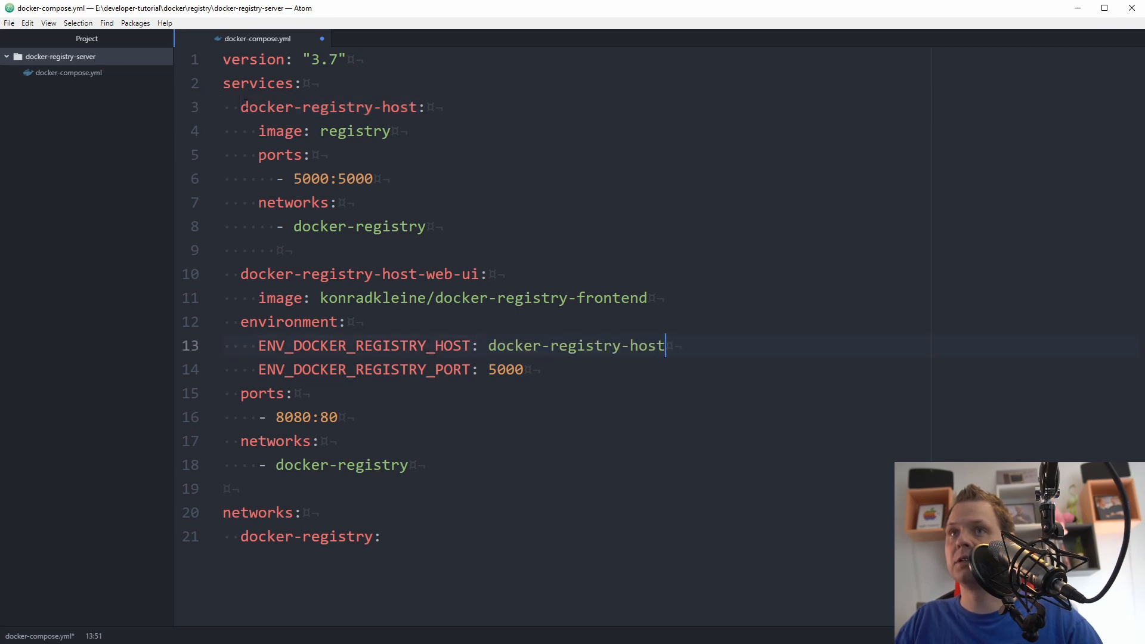
click(591, 369)
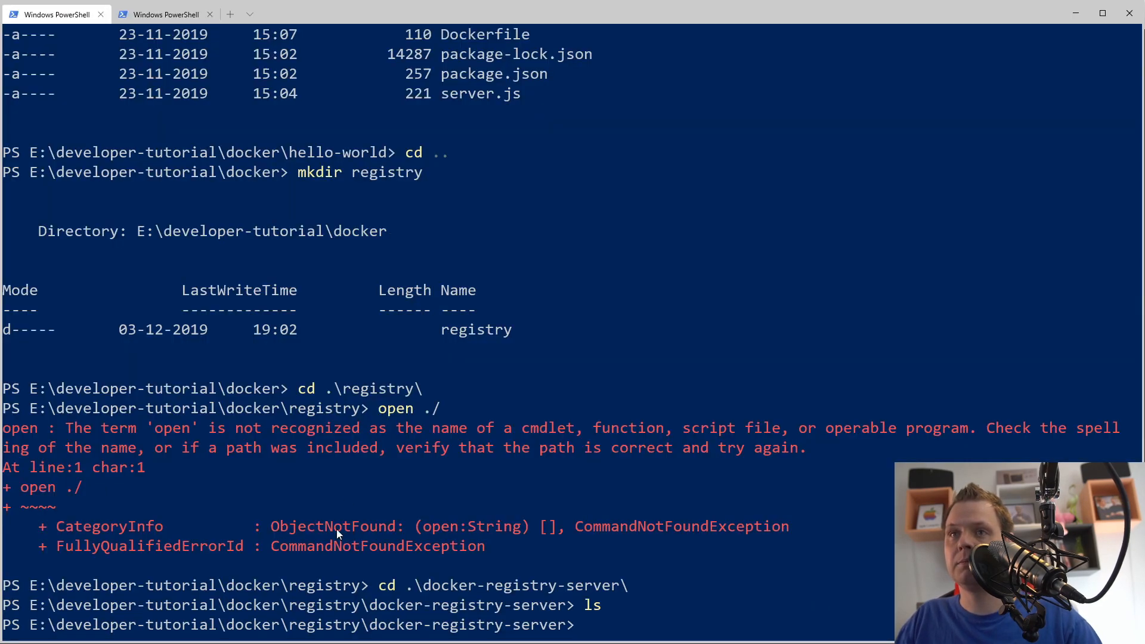
Run docker-compose up in PowerShell to start pulling images, then stop it with Ctrl+C.
text(c)
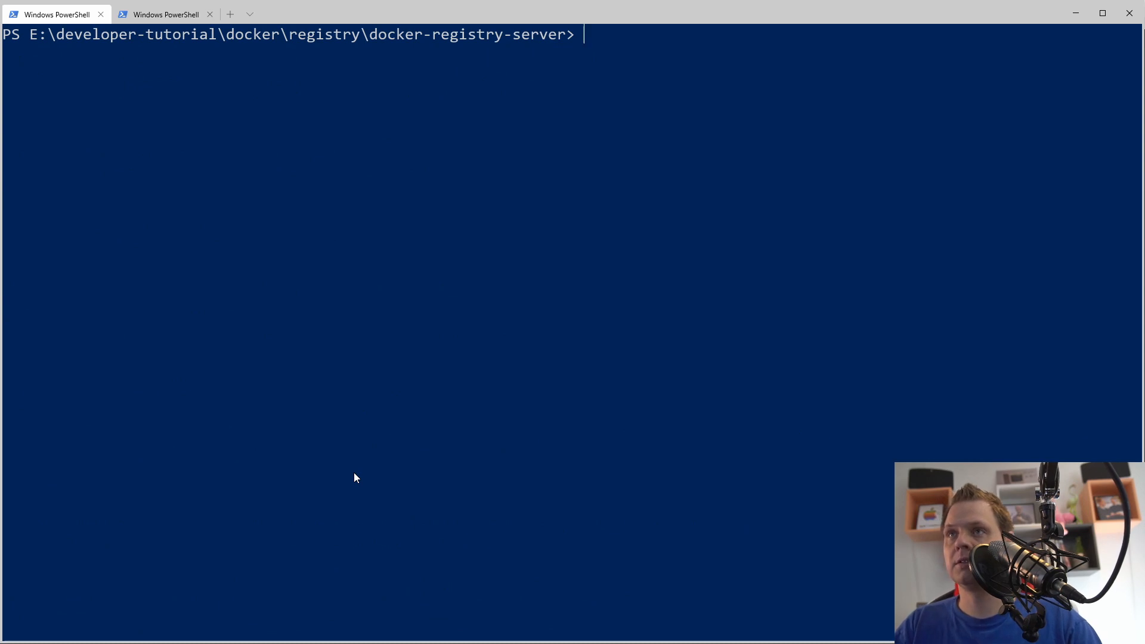
text(docker-compose up)
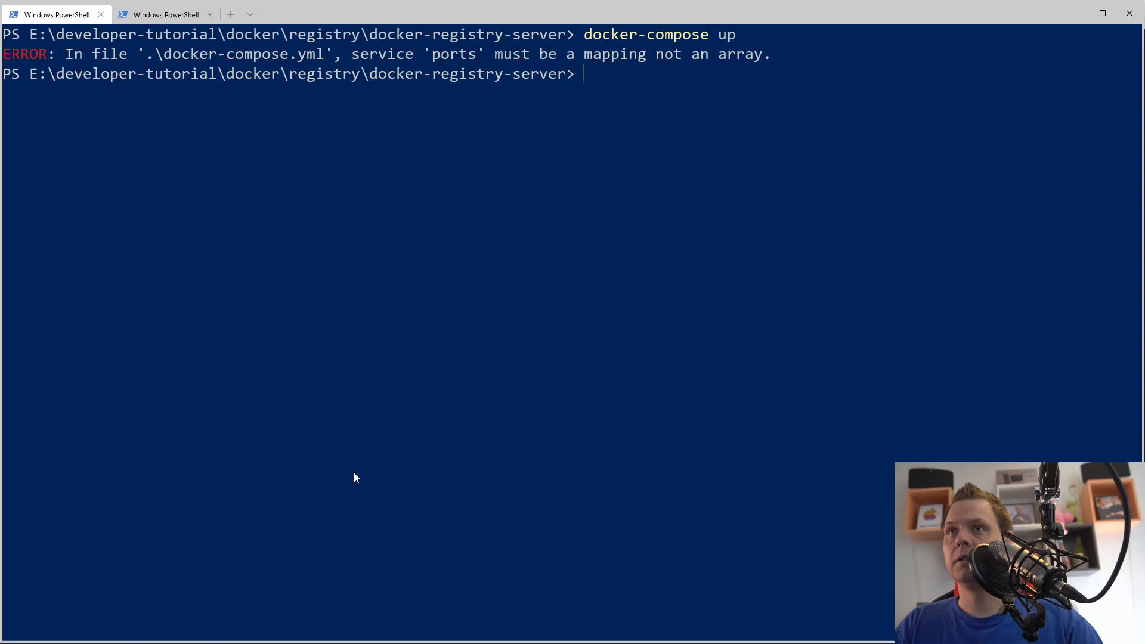
mouse_move(359, 478)
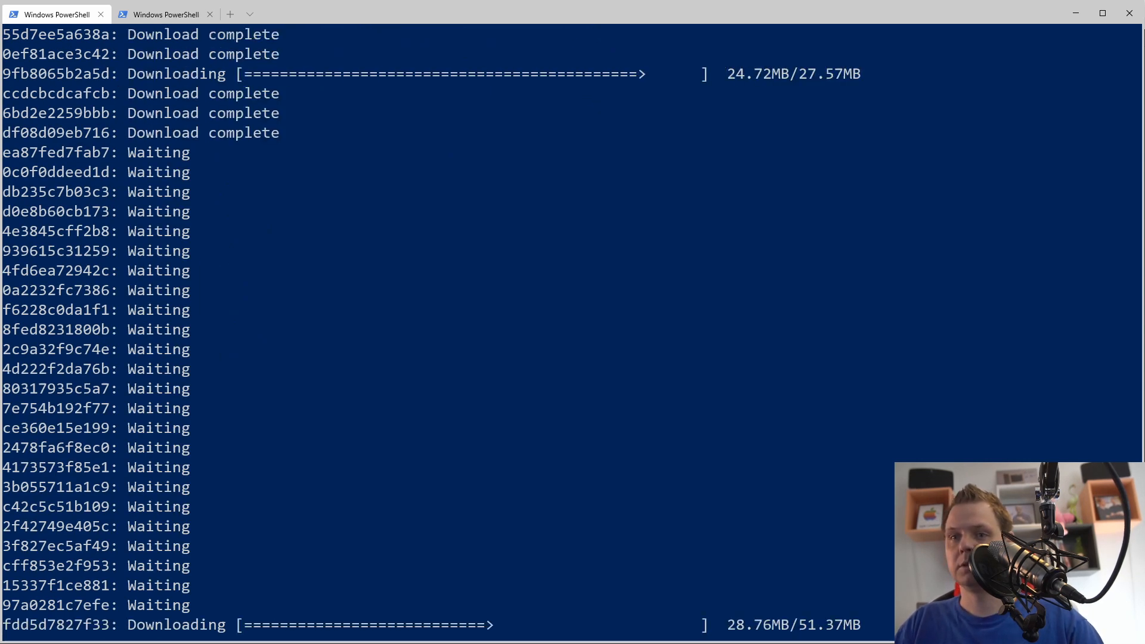
key(ctrl+c)
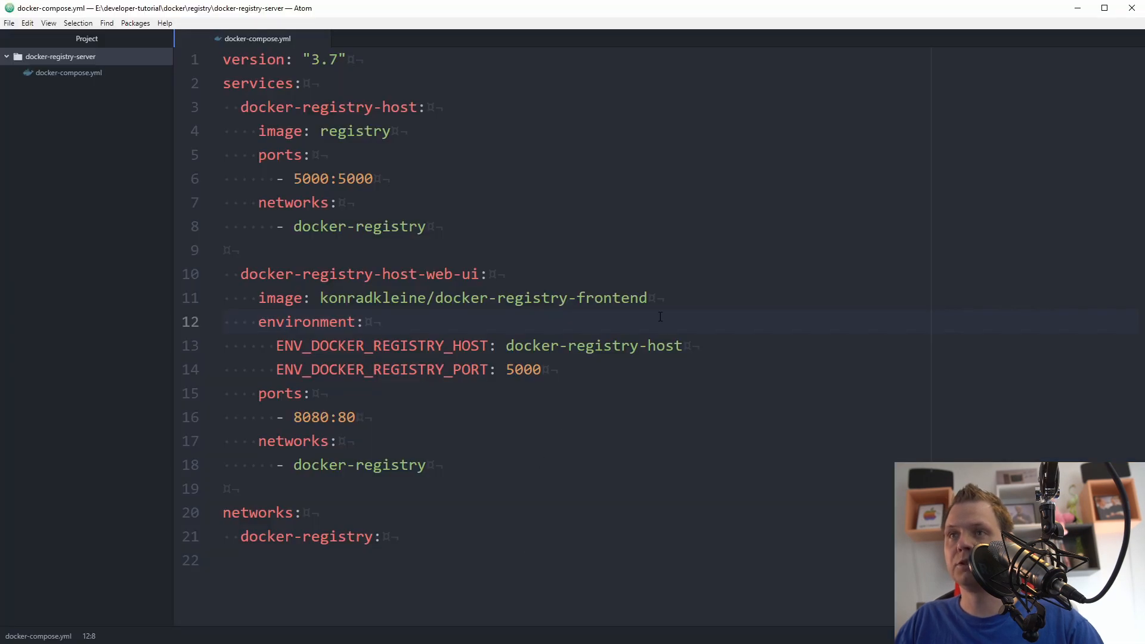
Tag the frontend image :v2 and relaunch with docker-compose up.
text(:v2)
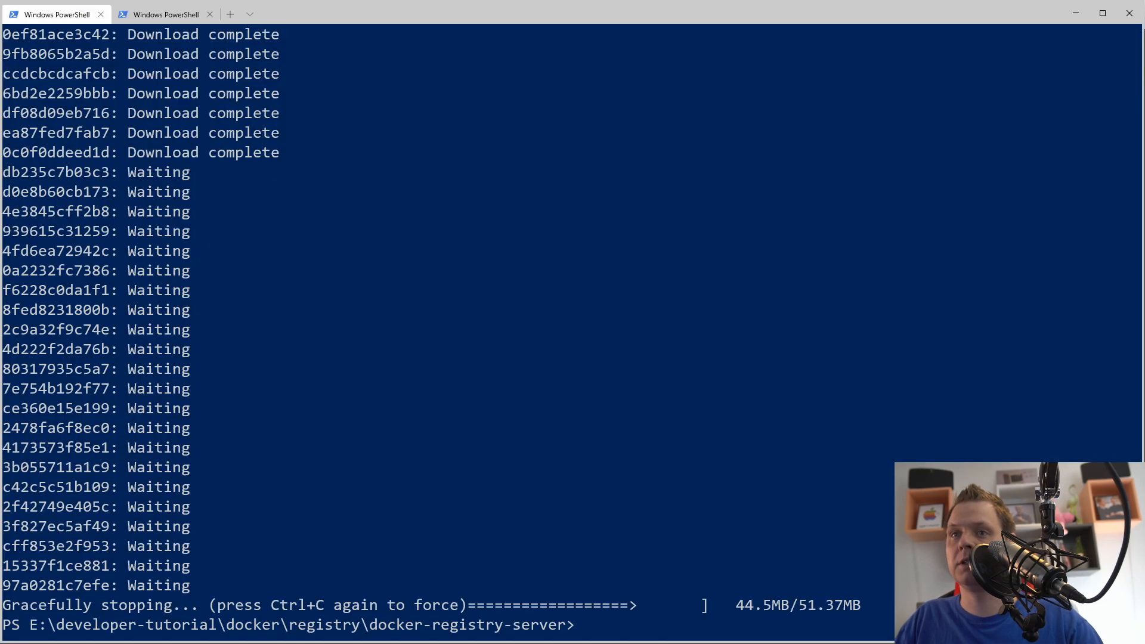
text(docker-compose up)
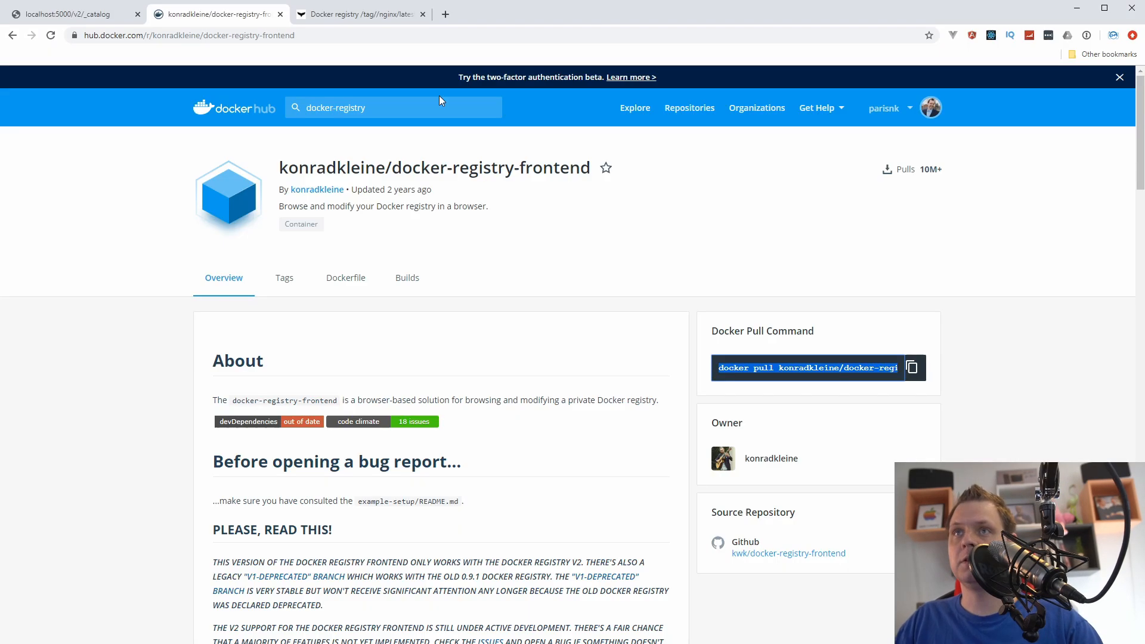
Return to the frontend home page at localhost:8080 and browse the registry's repositories.
click(358, 14)
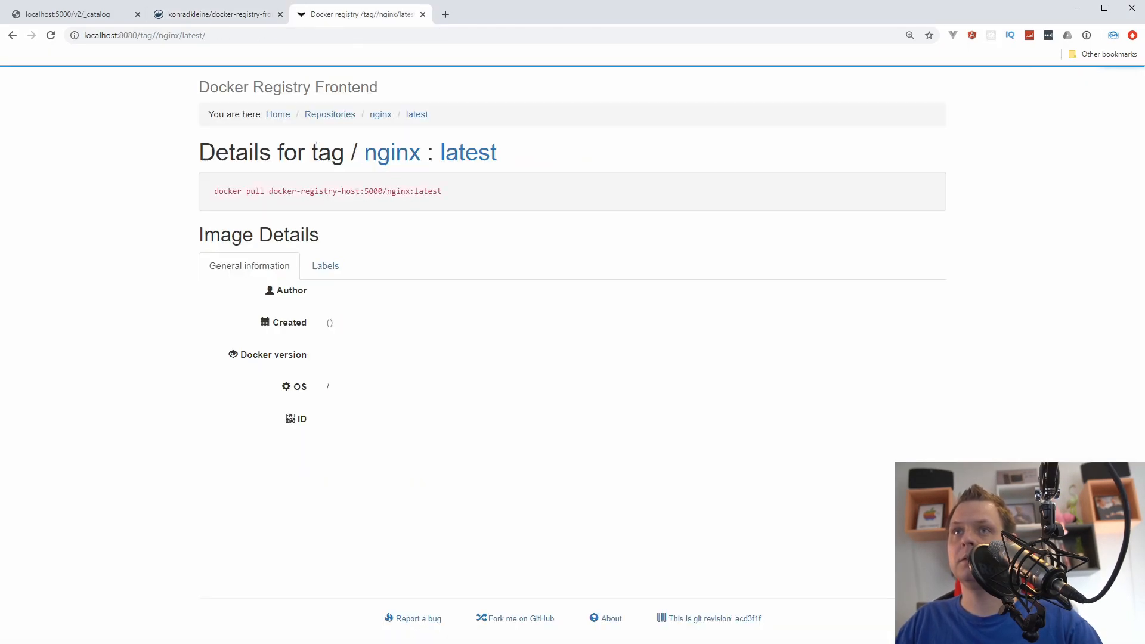
click(277, 114)
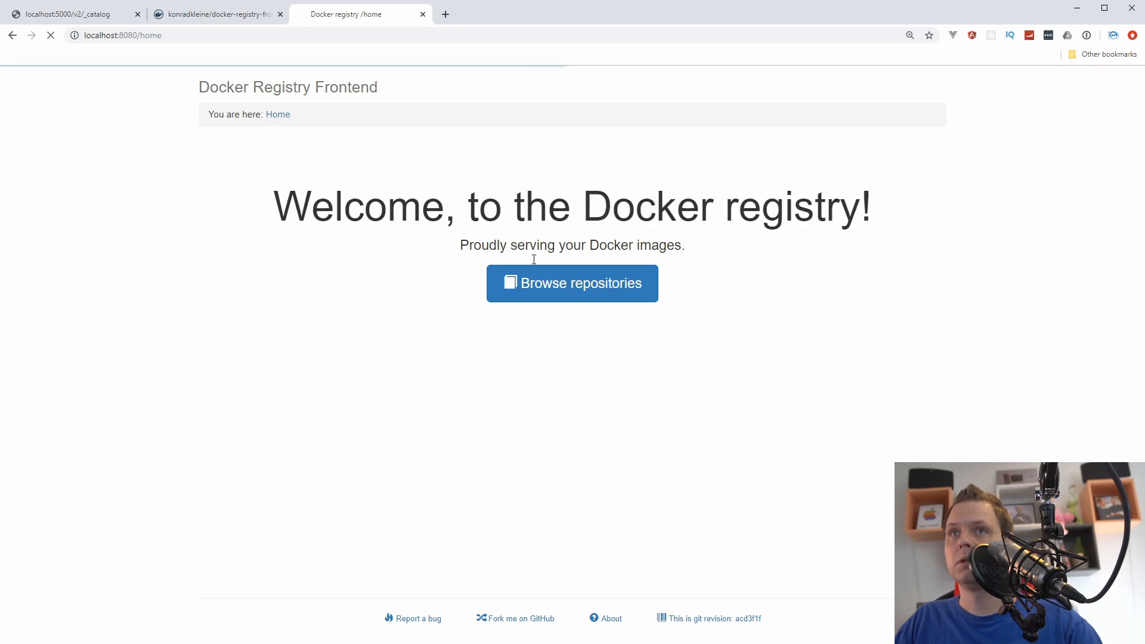
click(572, 283)
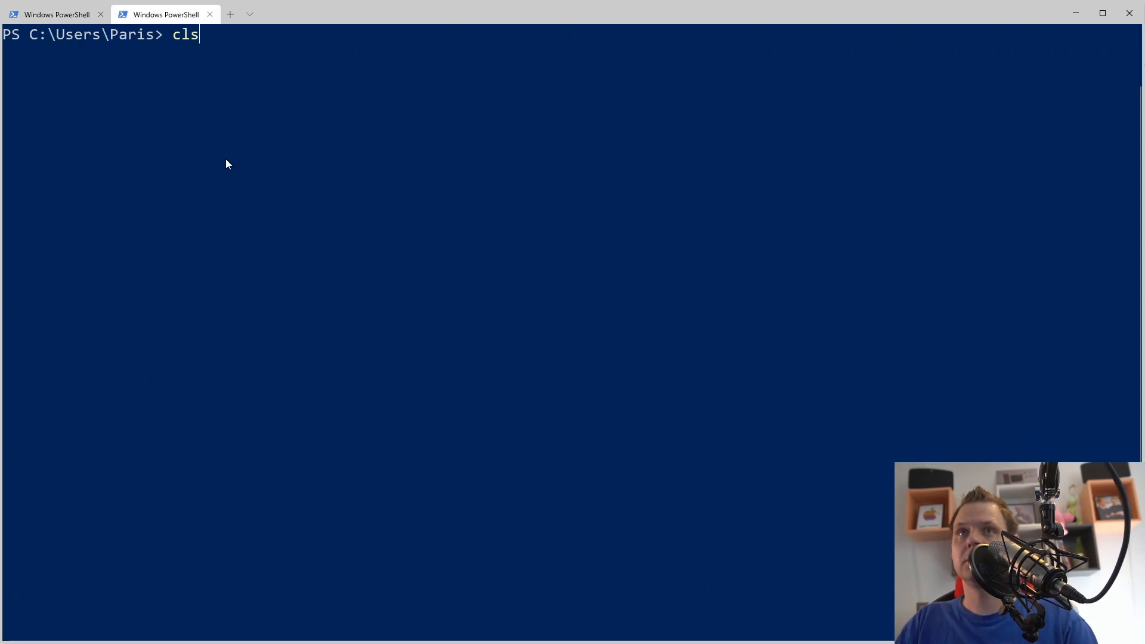
Push localhost:5000/nginx to the registry, then take the compose stack down and back up.
text(docker push localhost:5000/nginx)
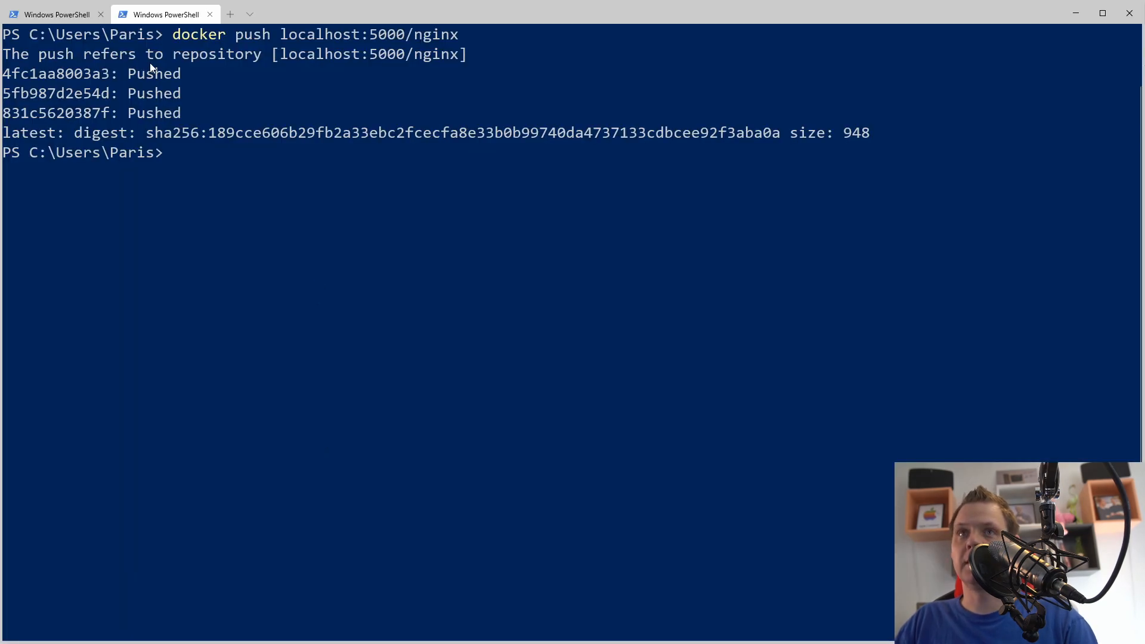
click(55, 14)
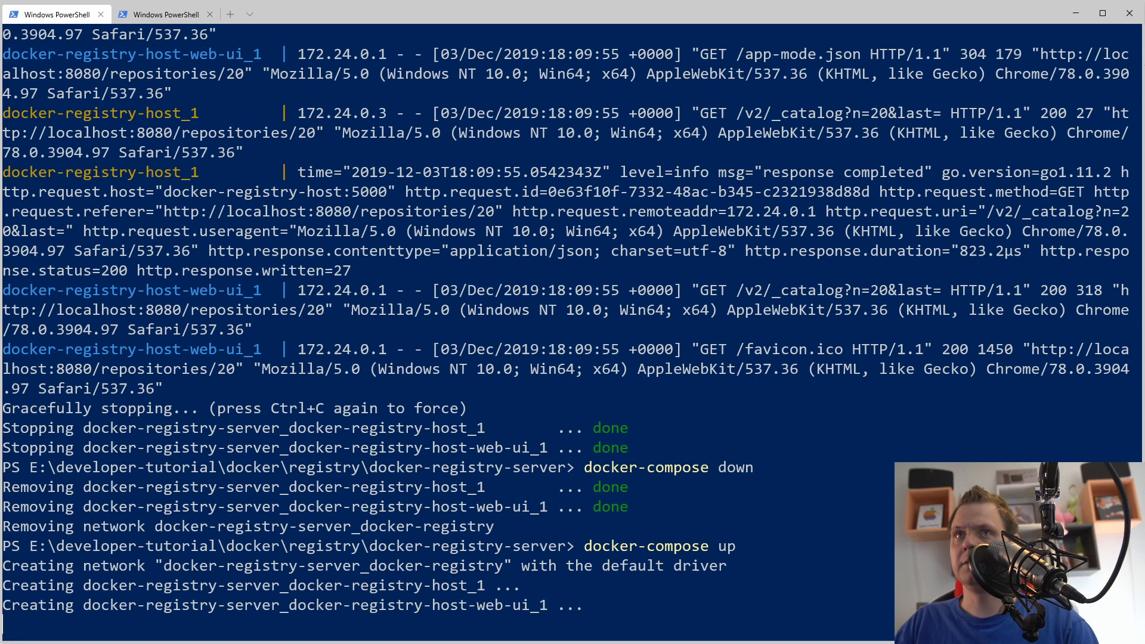
scroll(down, 3)
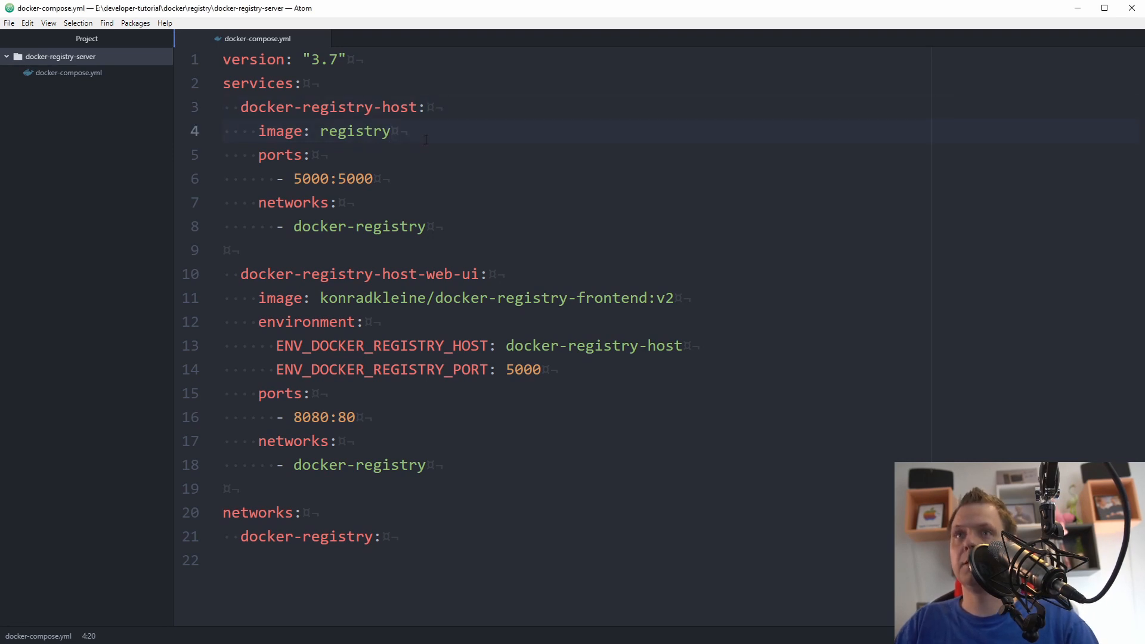
Mount ./registry-data to /var/lib/registry on the registry service and save the file.
key(enter)
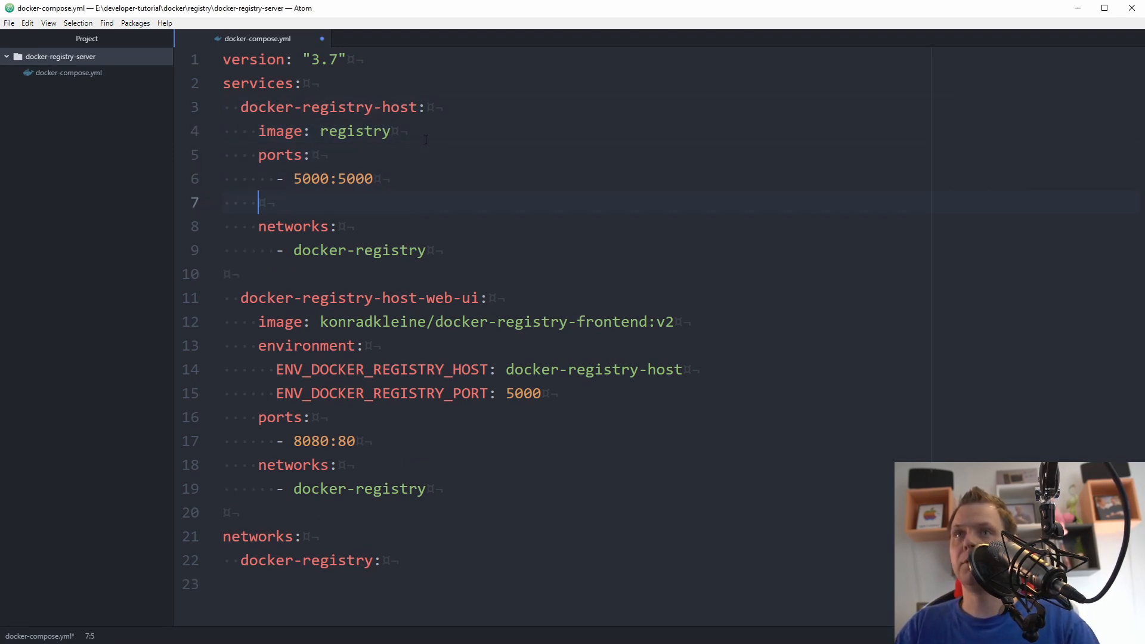
text(volume:)
text(- .)
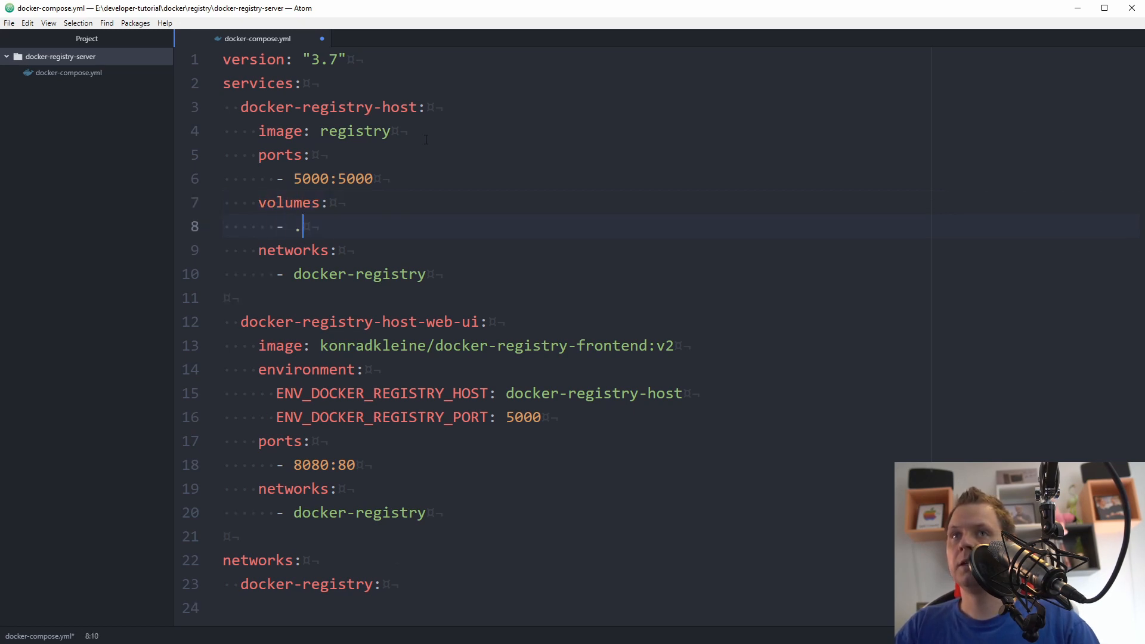
text(/d)
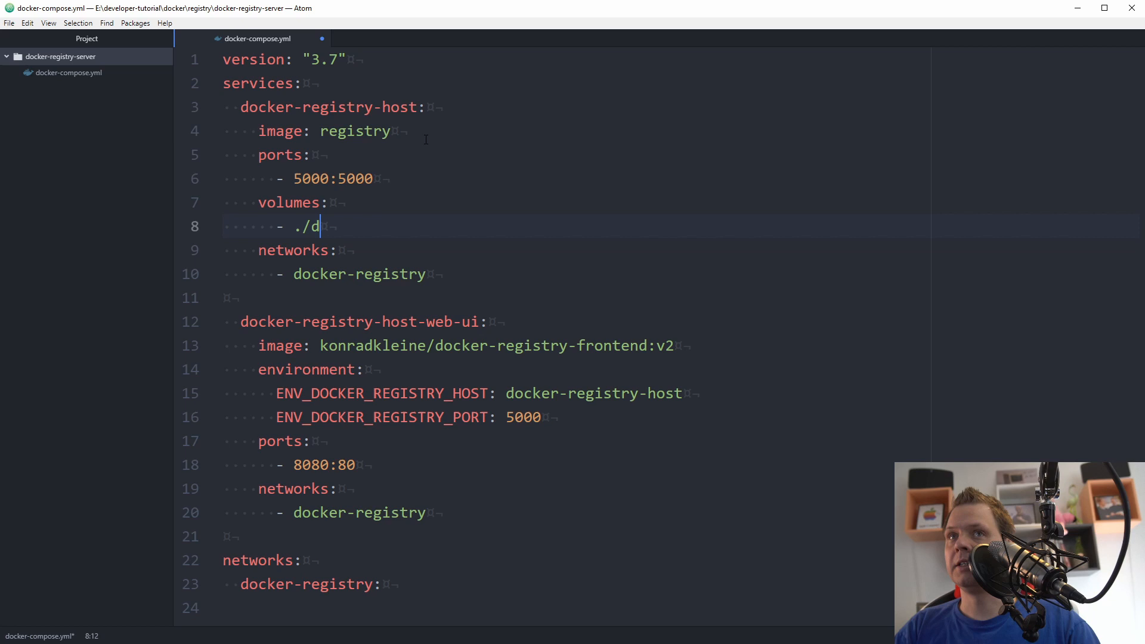
text(ata/)
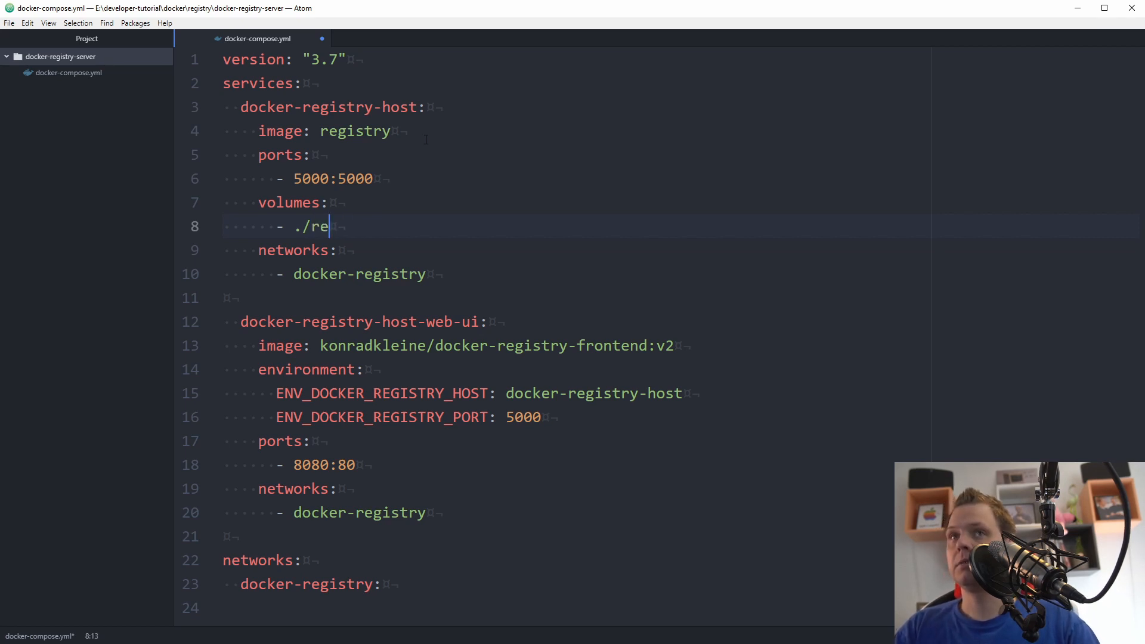
text(gistry-data/)
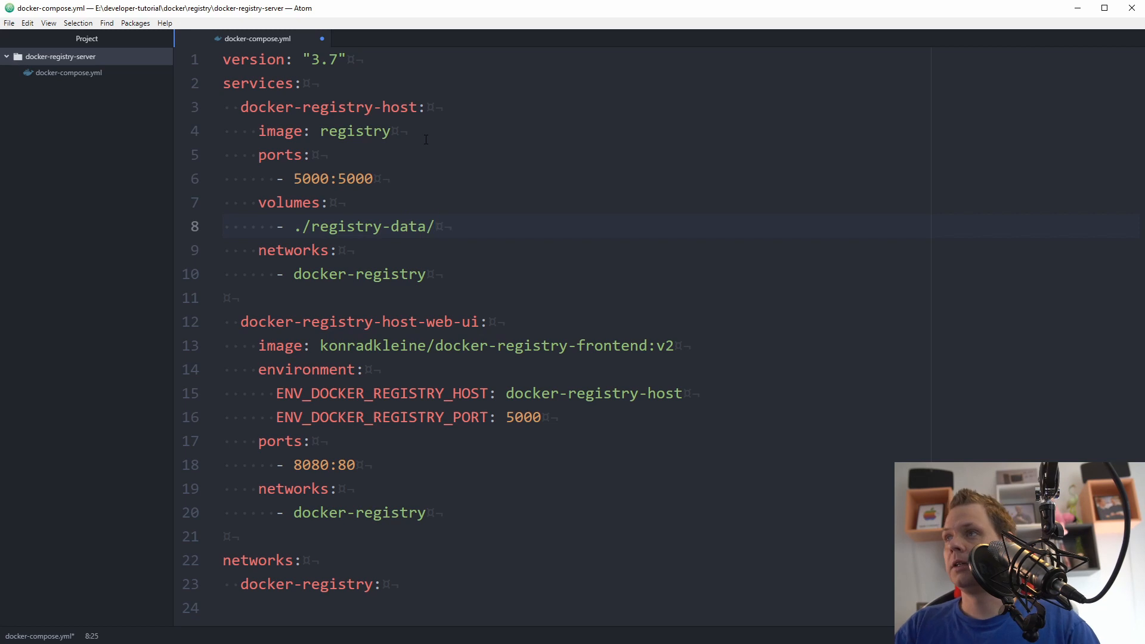
text(/)
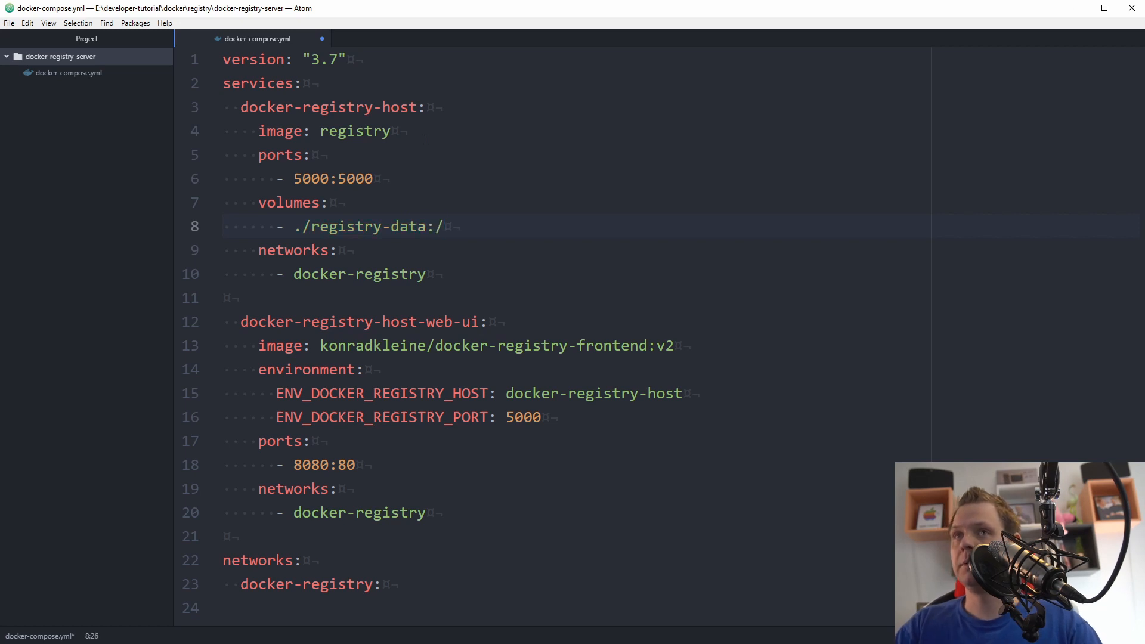
text(var/lib/re)
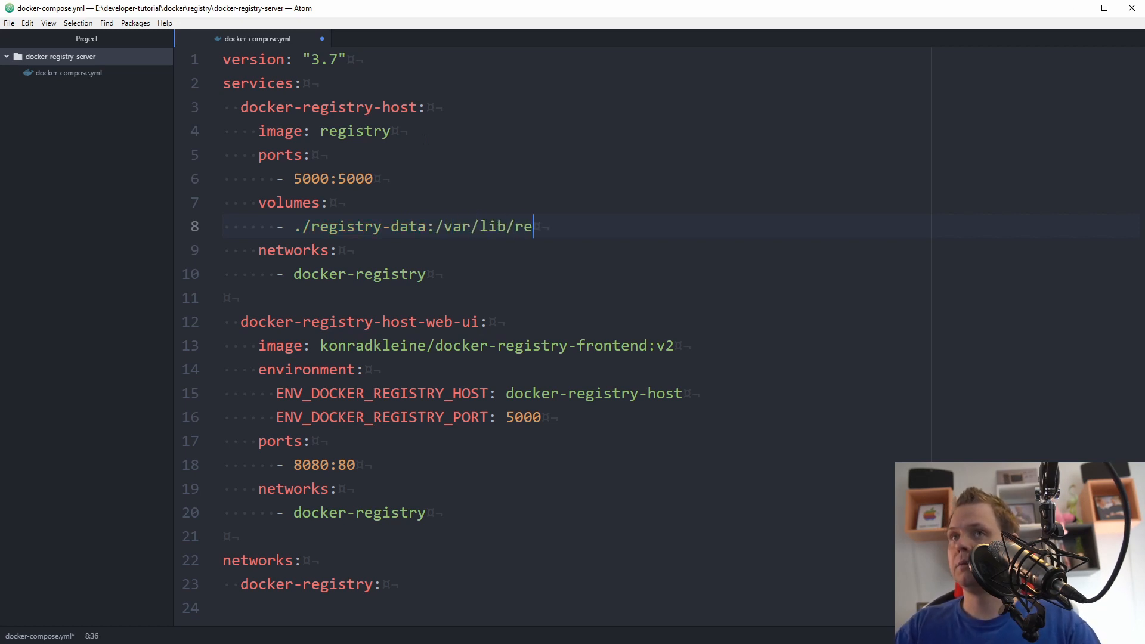
text(gistry)
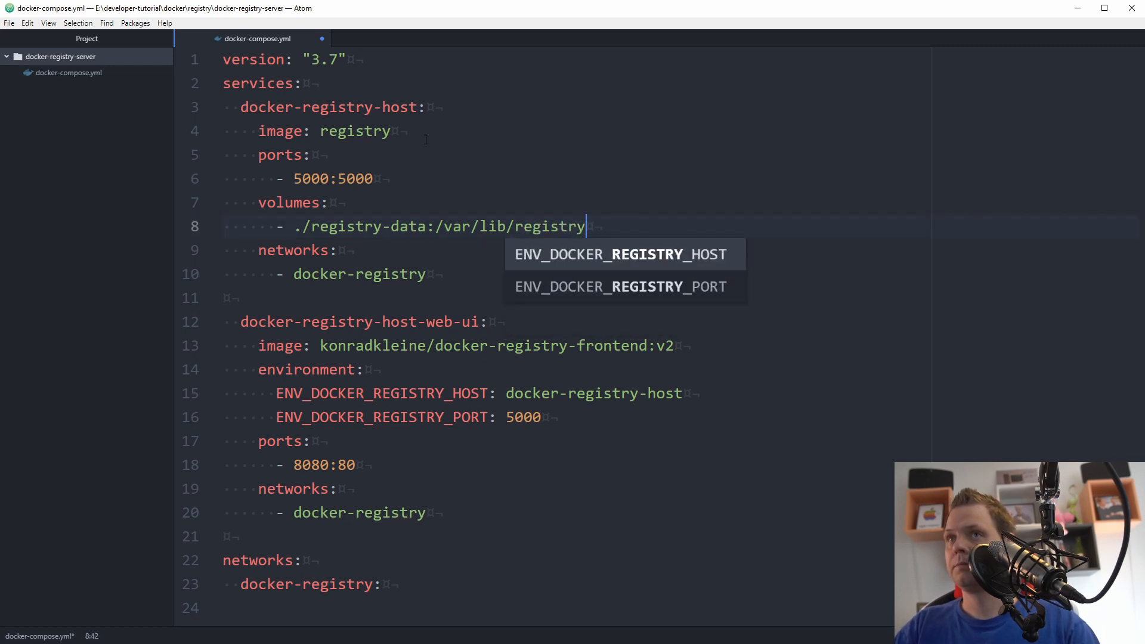
key(Escape)
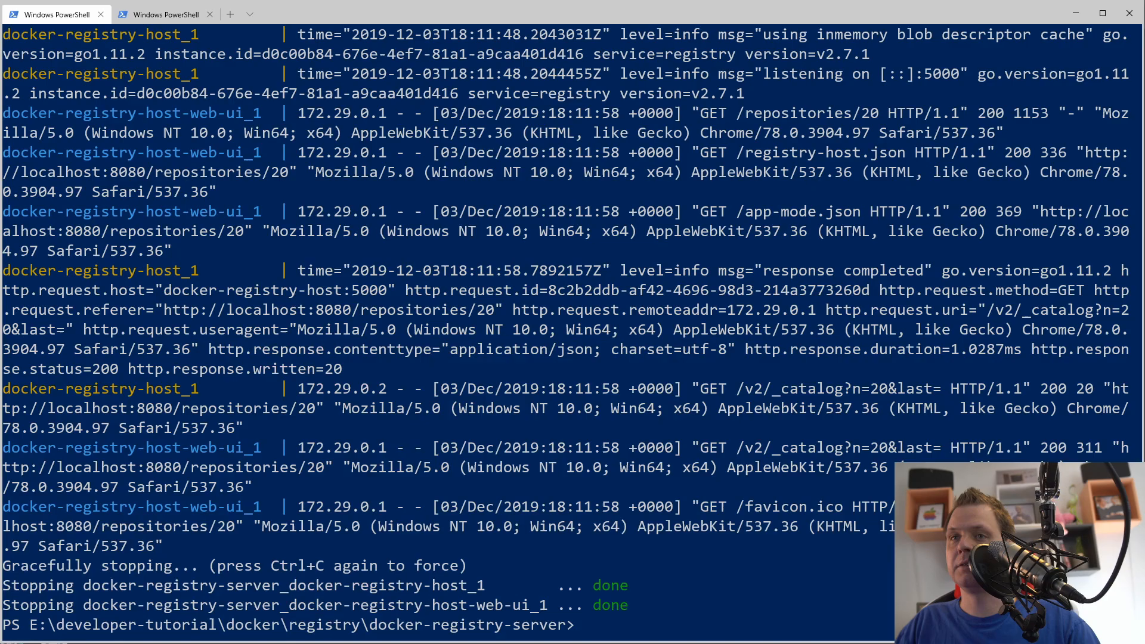
Run docker-compose up to recreate the registry container, then begin taking the stack down.
text(docker-compose up)
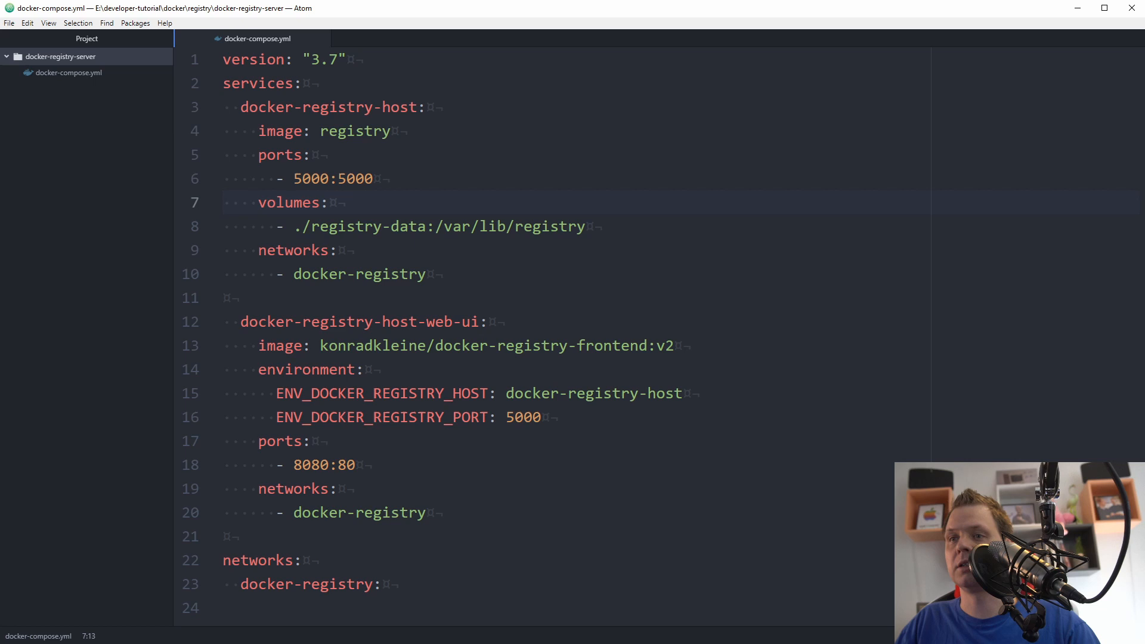
click(331, 202)
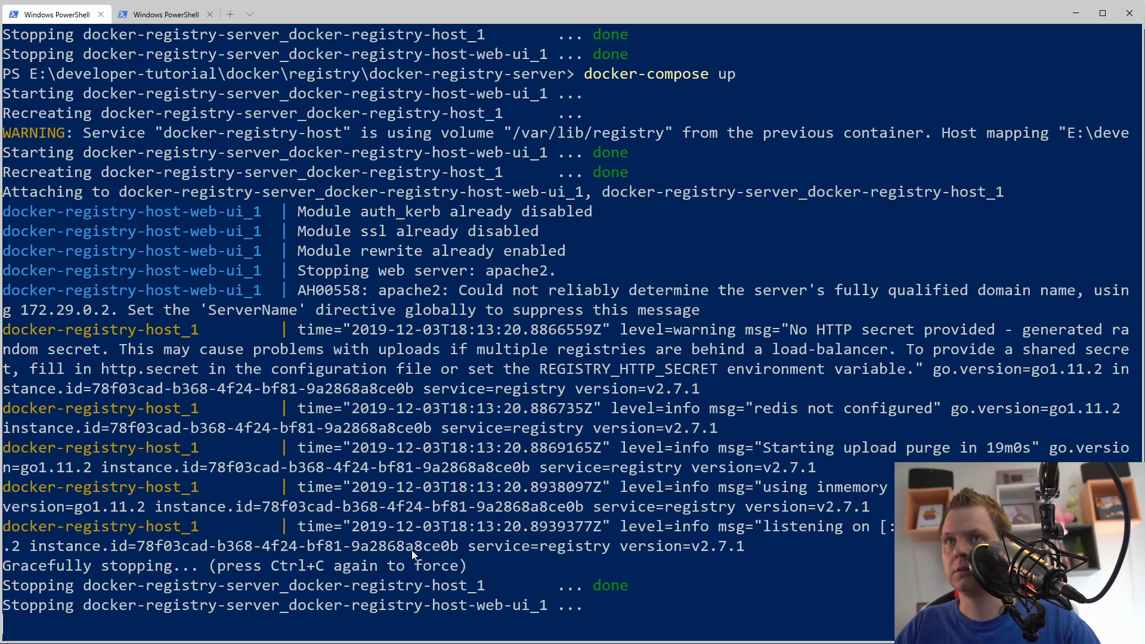
text(docker-compose do)
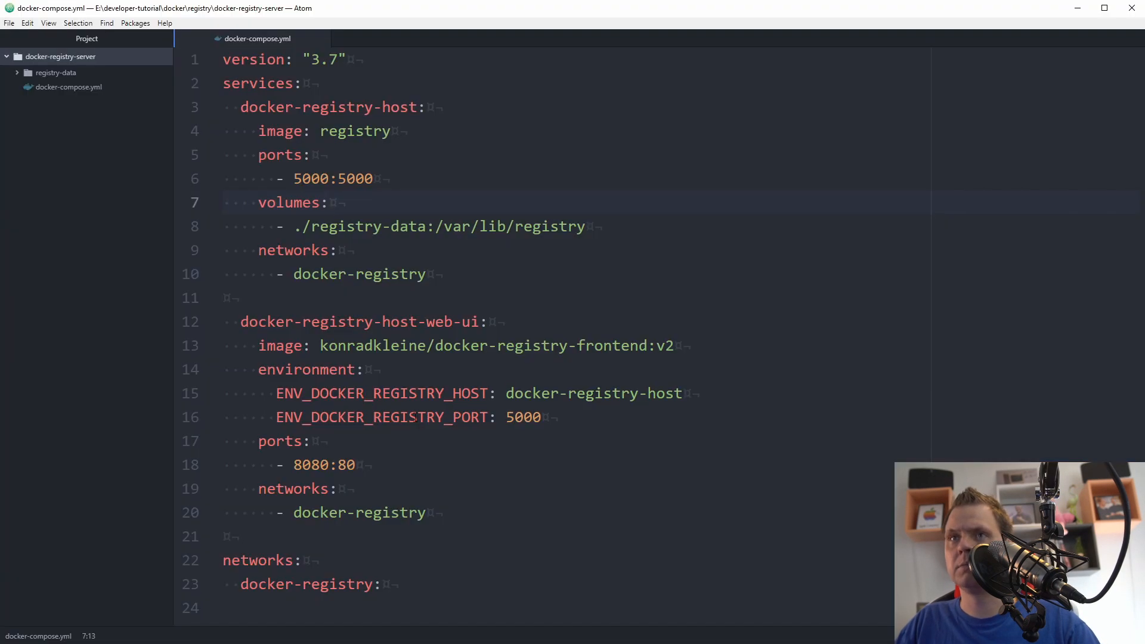
Expand registry-data down through docker/registry/v2 to its blobs and repositories folders.
click(55, 72)
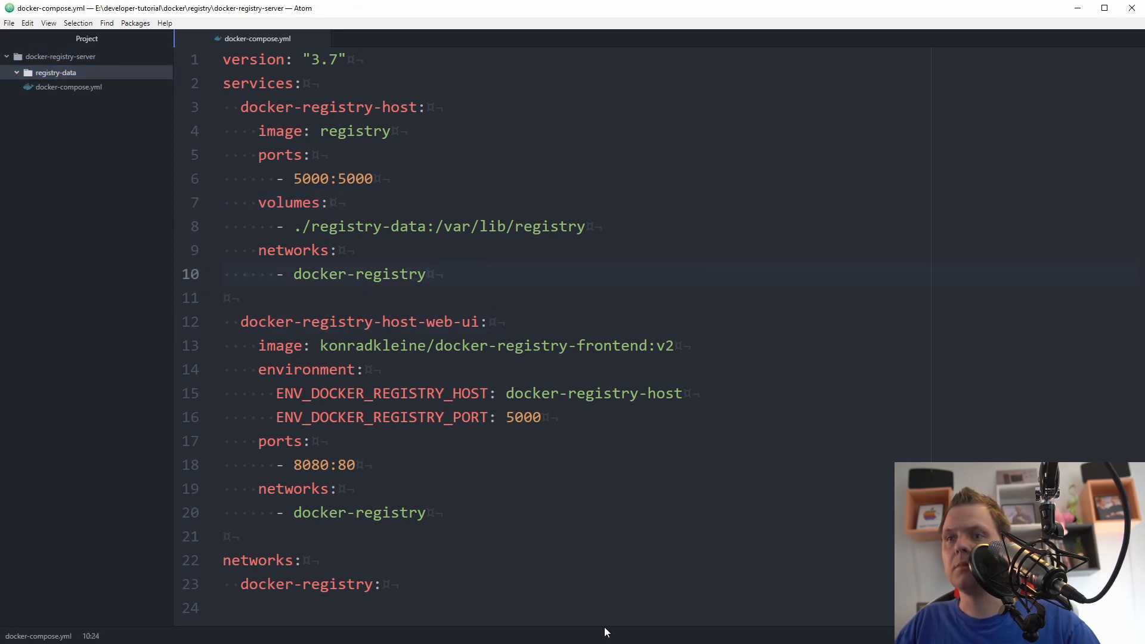
click(426, 274)
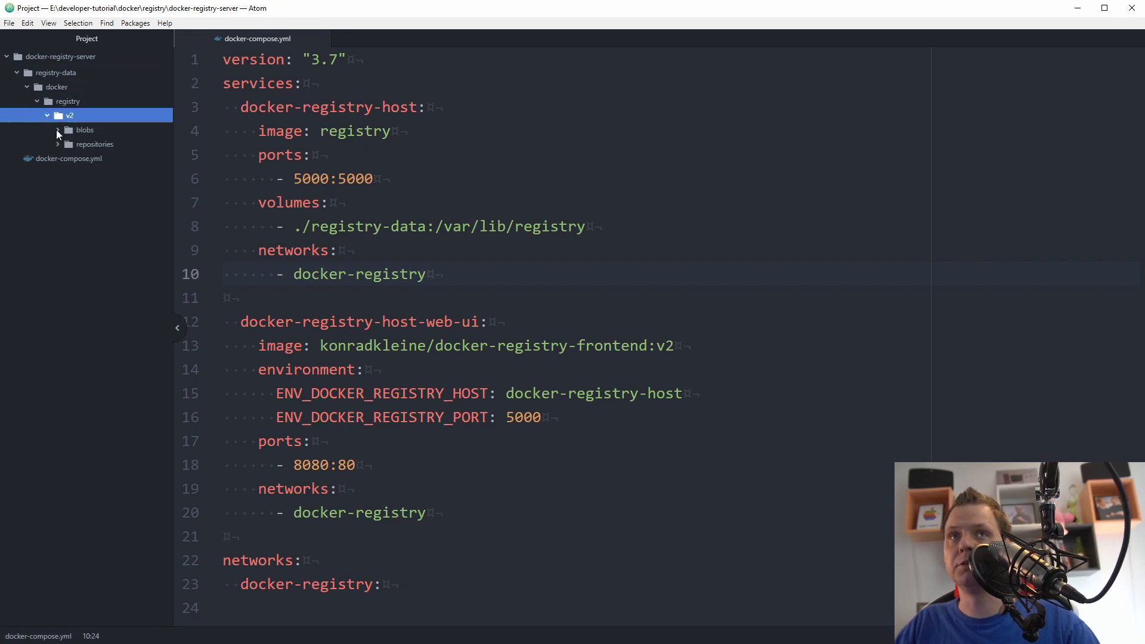
click(85, 130)
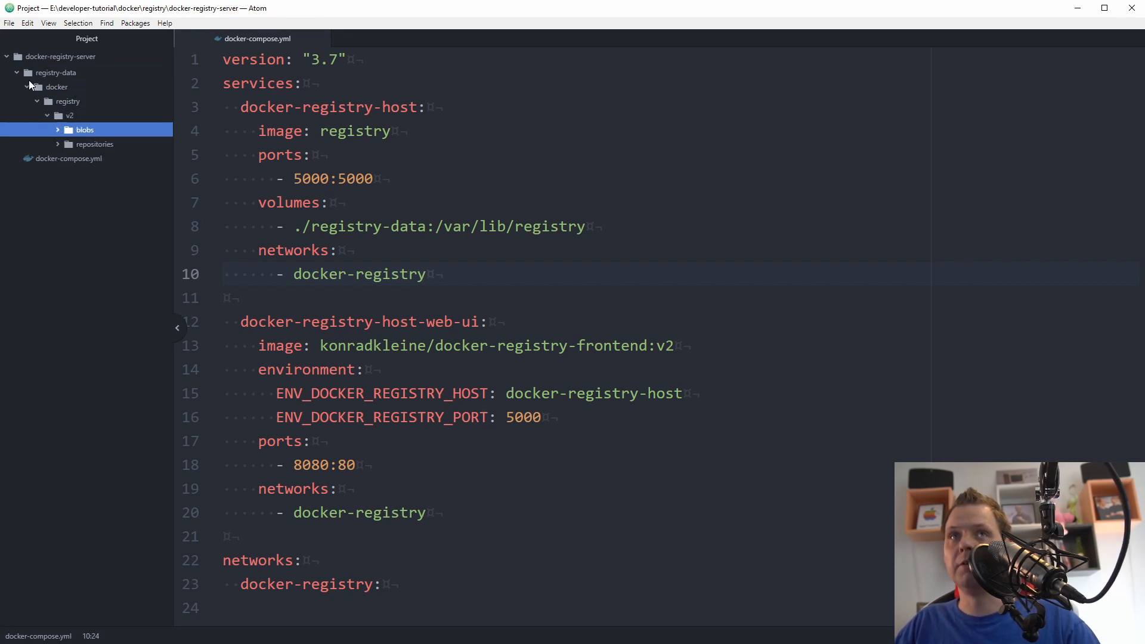
click(16, 72)
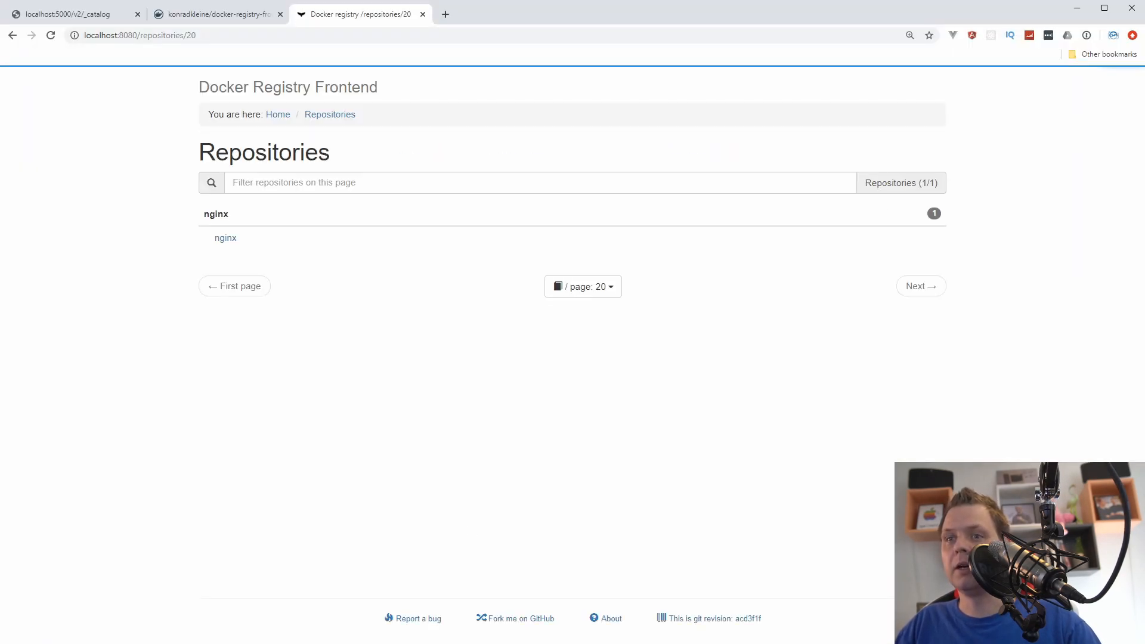
View the nginx repository's details and latest tag in the registry frontend.
click(225, 237)
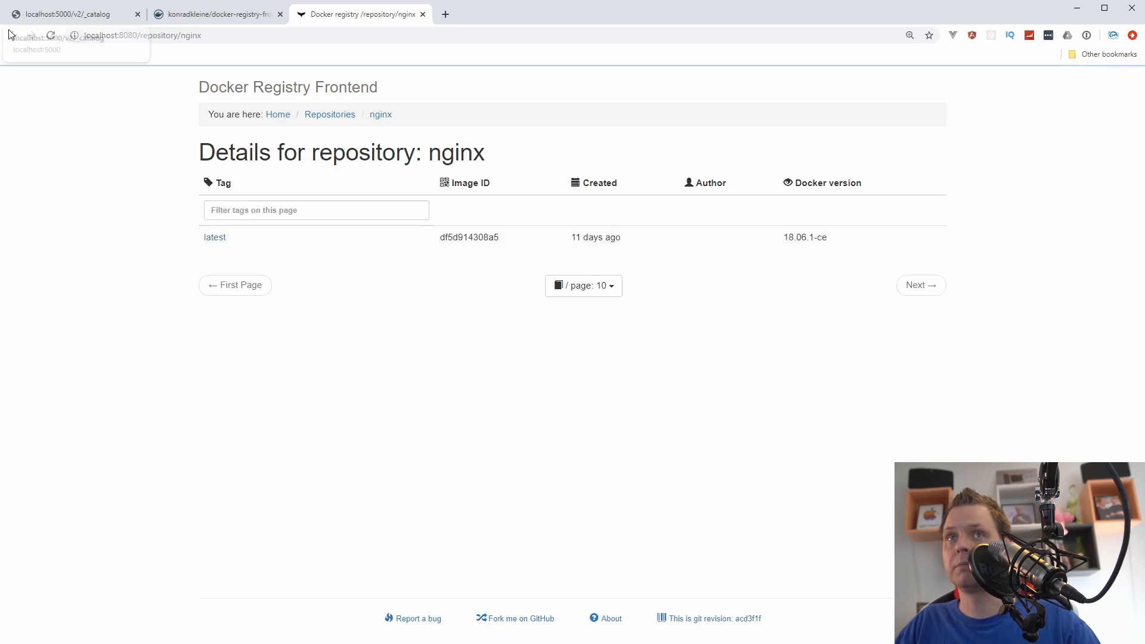
click(329, 114)
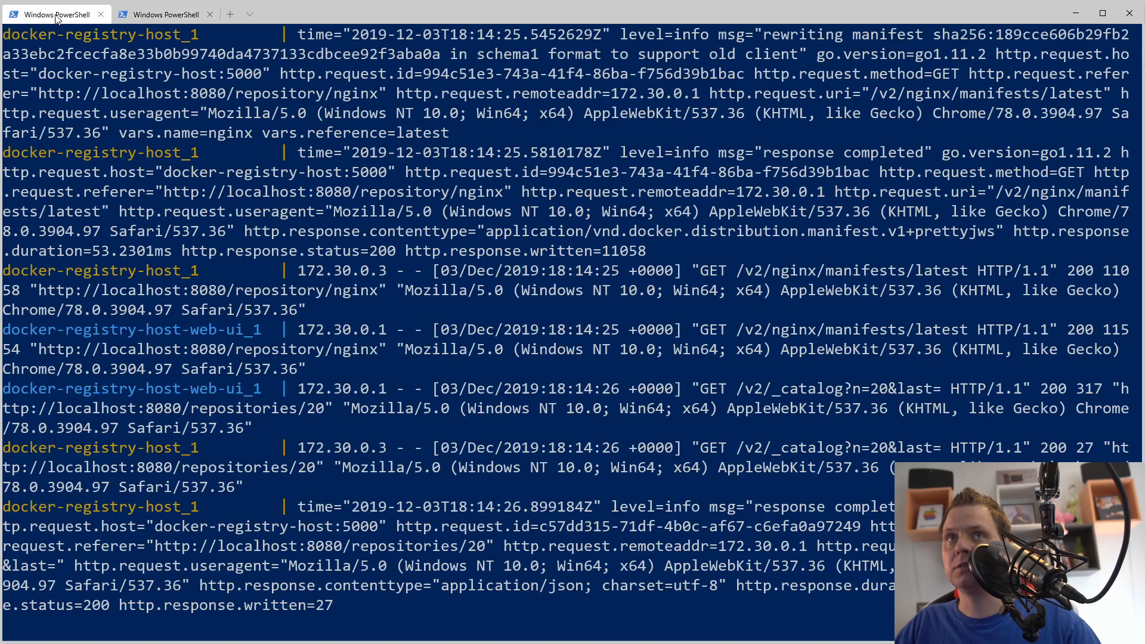
Stop the running services with Ctrl+C and run docker-compose down.
key(ctrl+c)
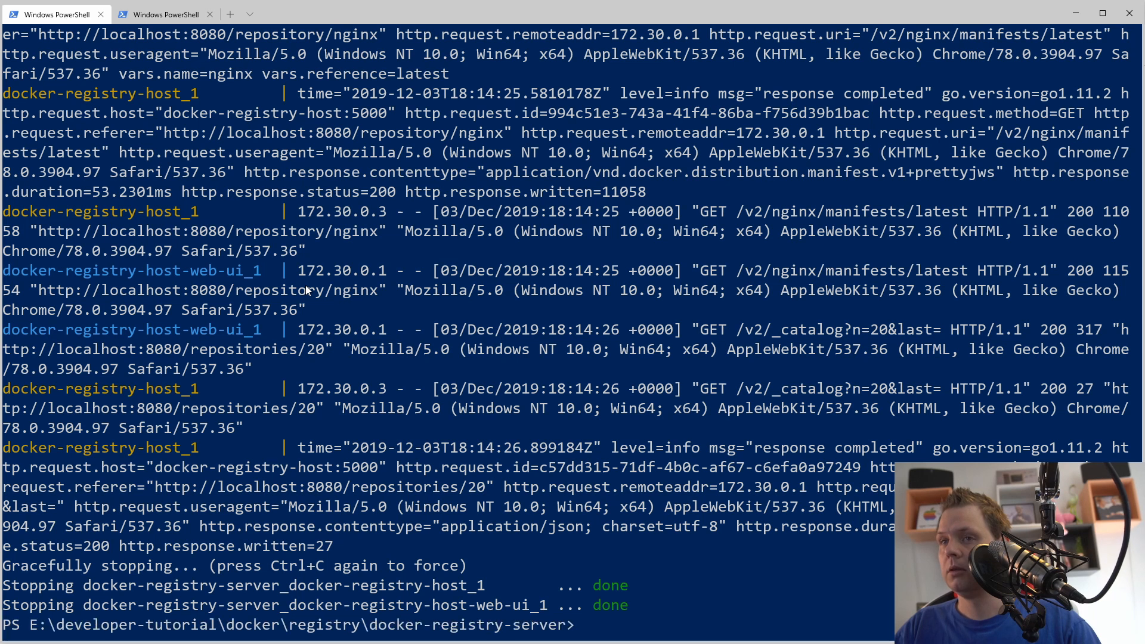
text(docker-compose down)
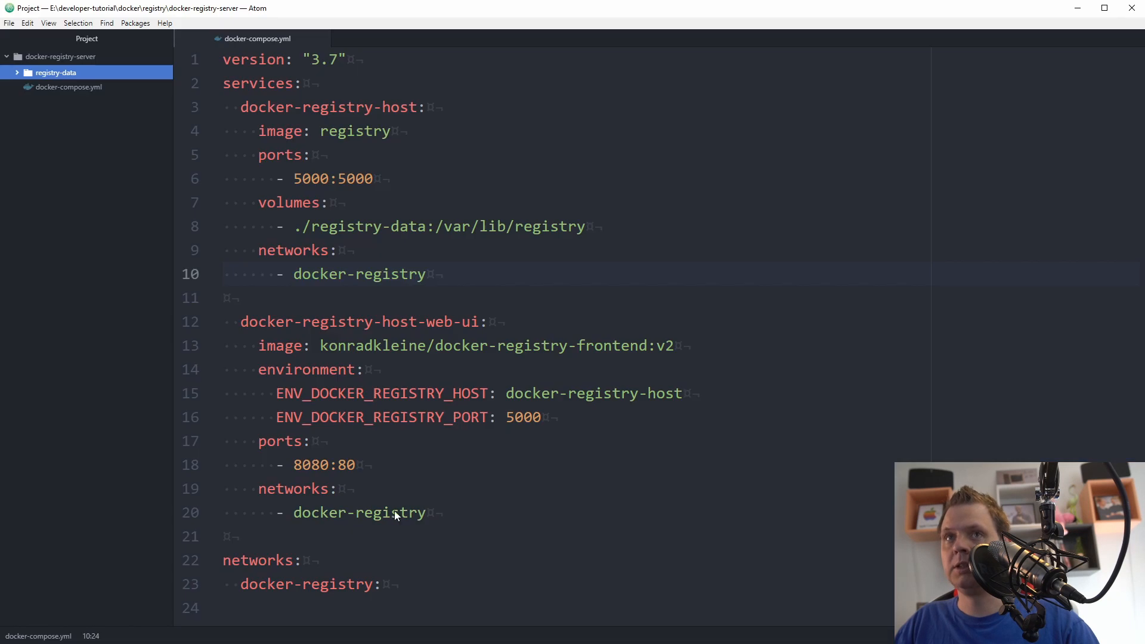
Expand registry-data to confirm its docker subfolder survived the stack teardown.
click(55, 72)
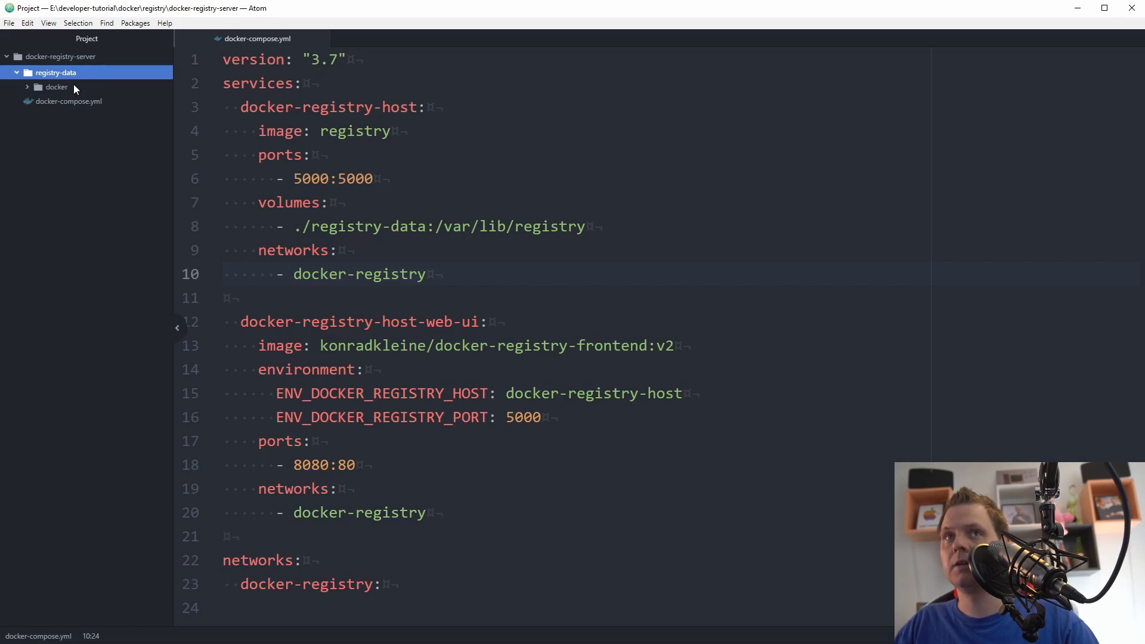
click(56, 86)
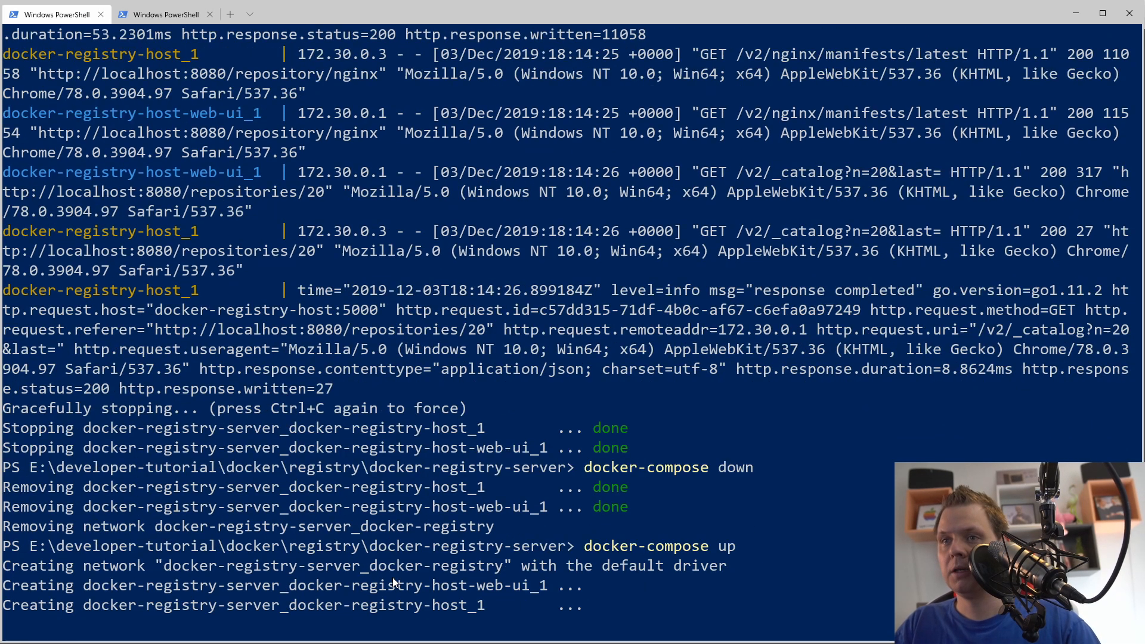
Scroll the recreated stack's output to confirm the nginx repository's latest tag persists.
scroll(down, 3)
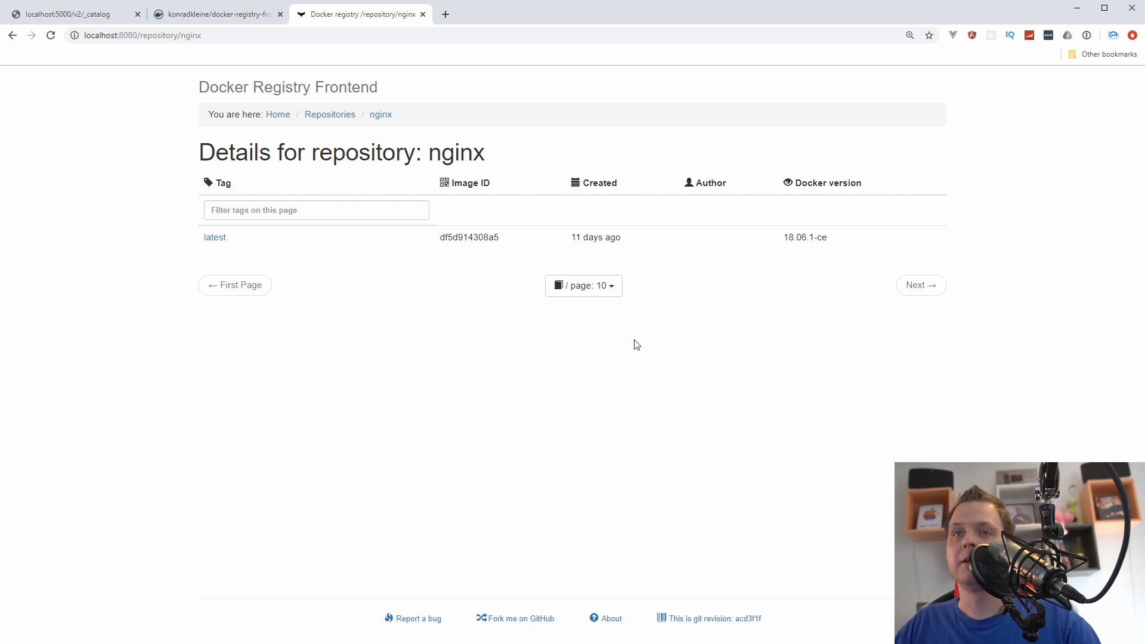
mouse_move(53, 407)
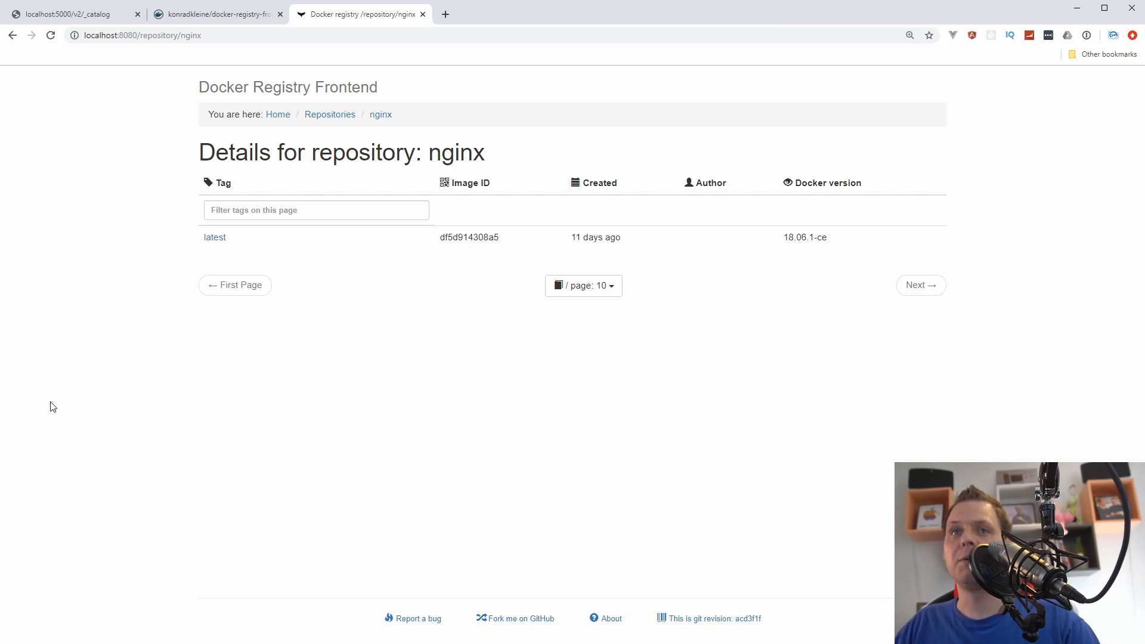